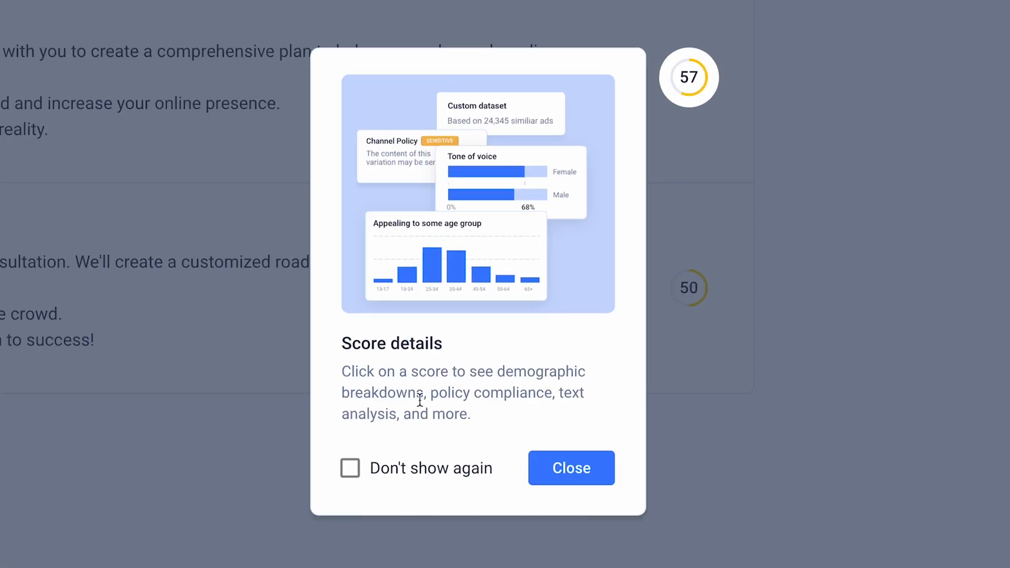
Dismiss the Score details tip so the home dashboard can be reached.
{"action": "left_click", "coordinate": [570, 467]}
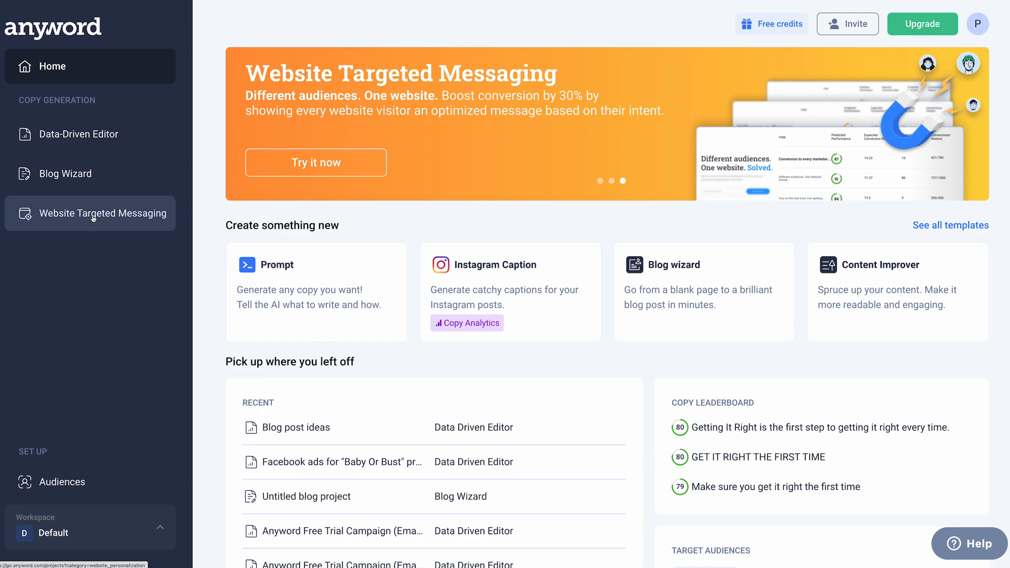
Create a new document in the Data-Driven Editor using the Facebook Ad template.
{"action": "left_click", "coordinate": [80, 134]}
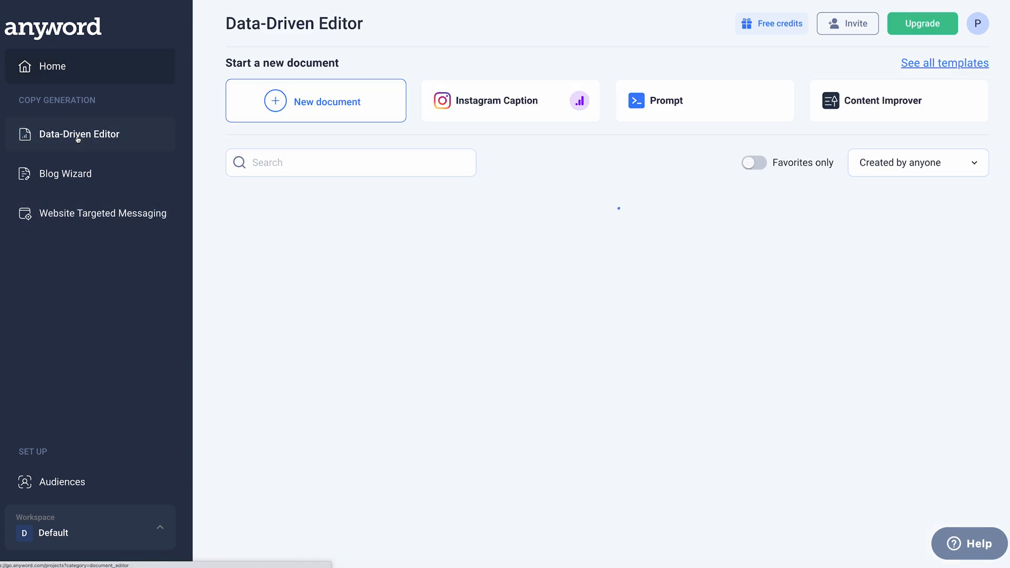
{"action": "left_click", "coordinate": [80, 133]}
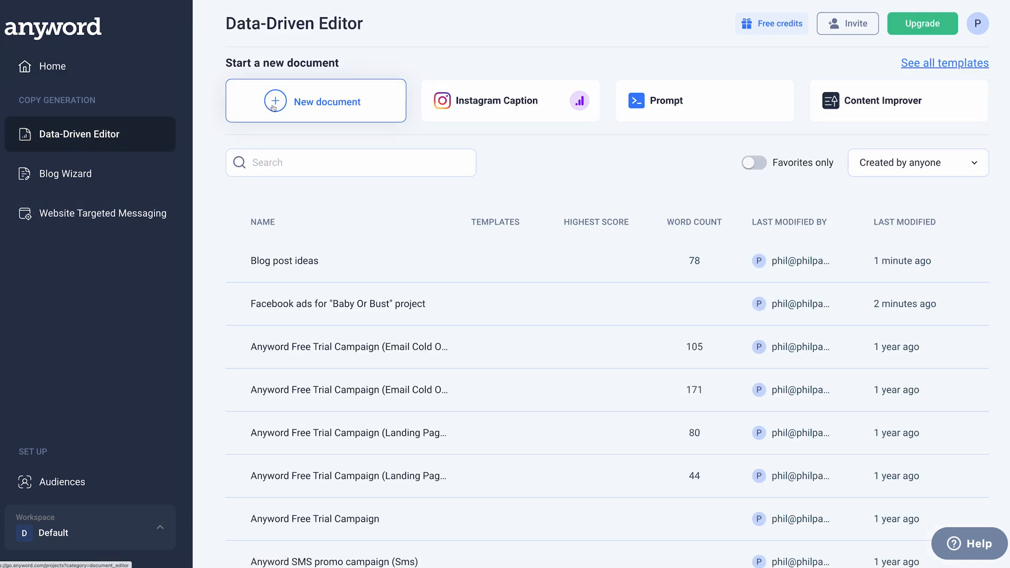
{"action": "left_click", "coordinate": [315, 101]}
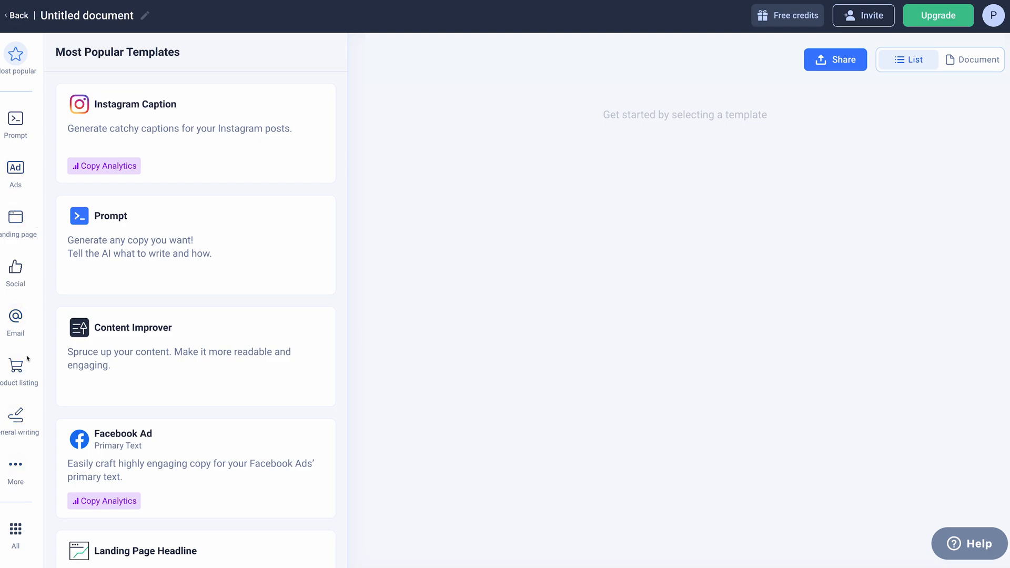
{"action": "left_click", "coordinate": [15, 172]}
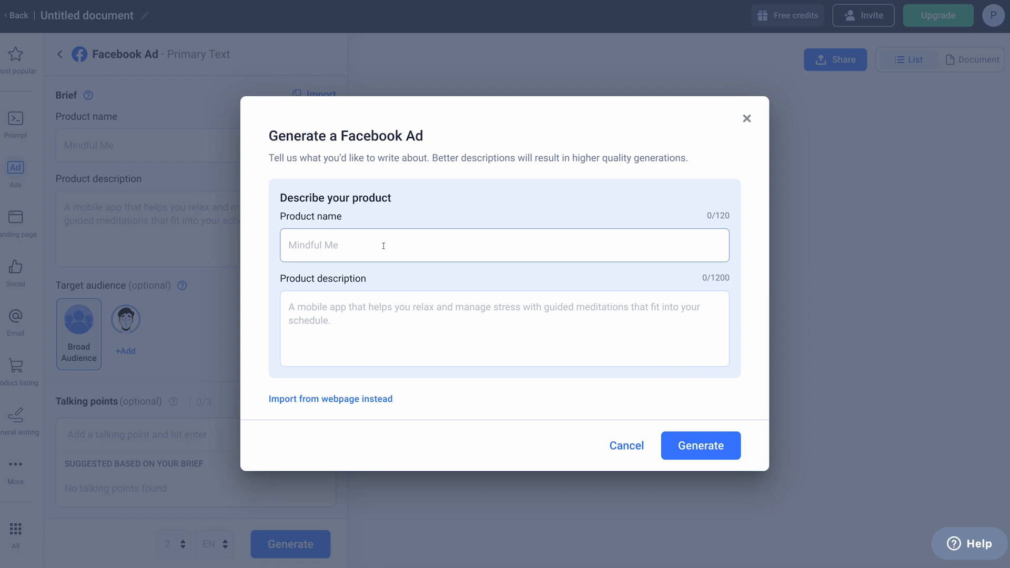
Enter 'Brand audit consultation' with a brand-audit description, then switch to importing from a webpage.
{"action": "type", "text": "Brand audit consultation"}
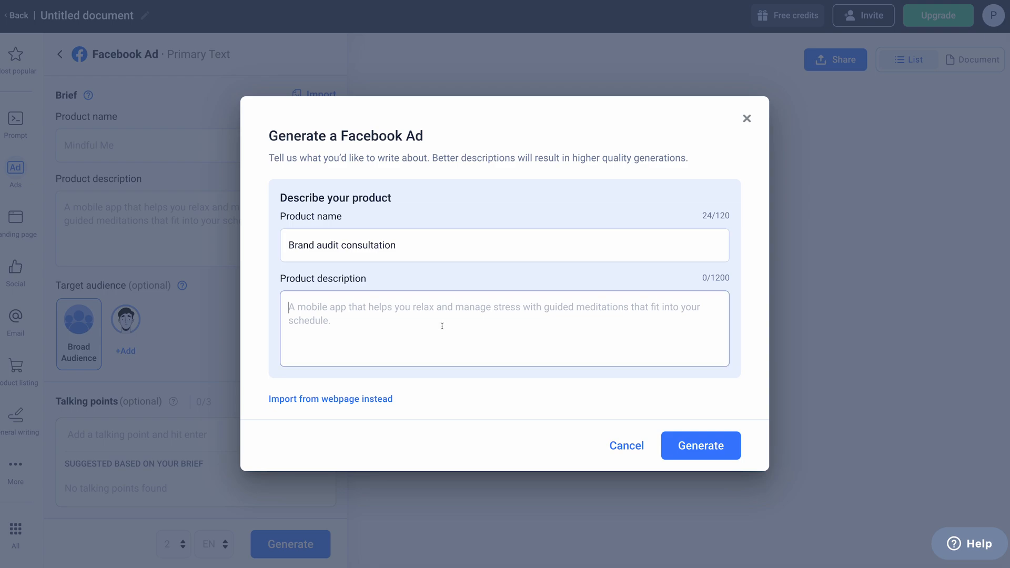
{"action": "type", "text": "A brand audit is the first step to working together, which helps posi"}
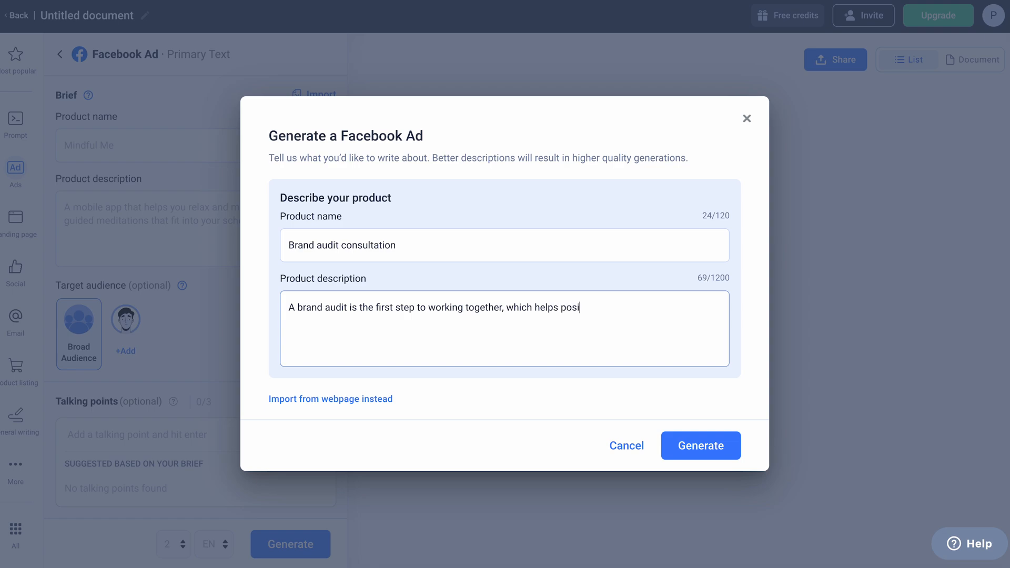
{"action": "type", "text": "tion your brand a"}
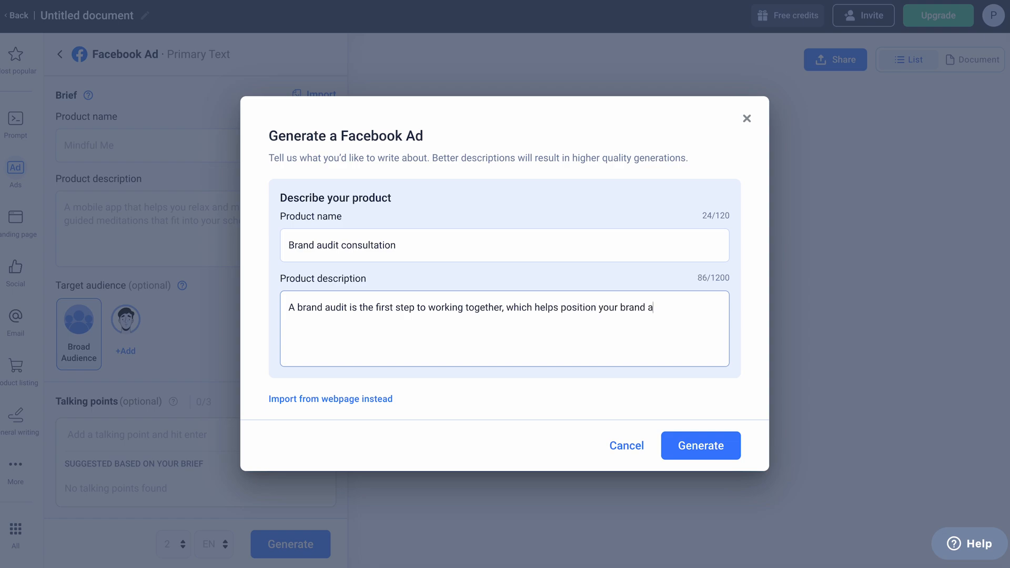
{"action": "type", "text": "nd make strategic d"}
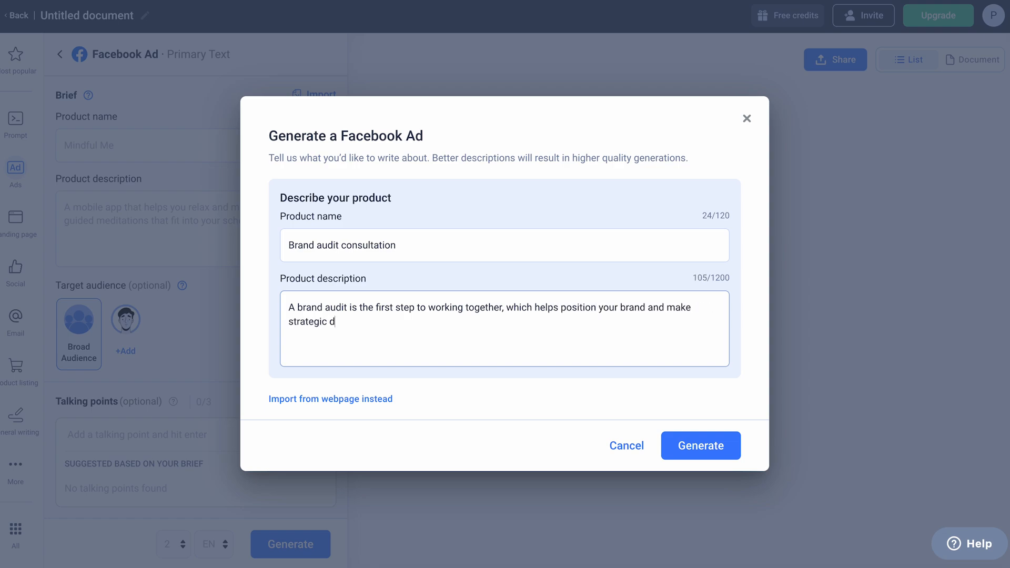
{"action": "type", "text": "ecisions about its"}
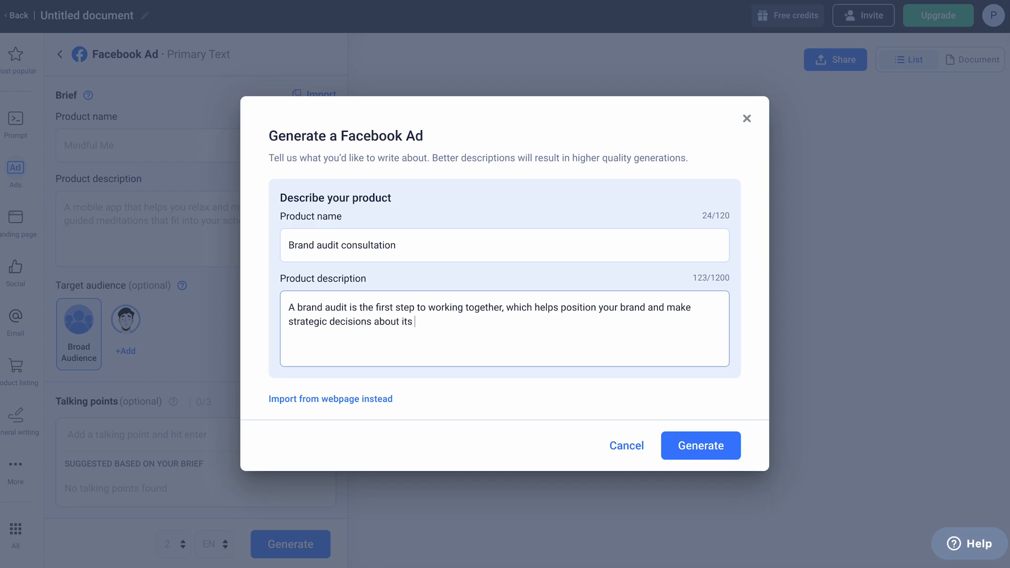
{"action": "type", "text": "future."}
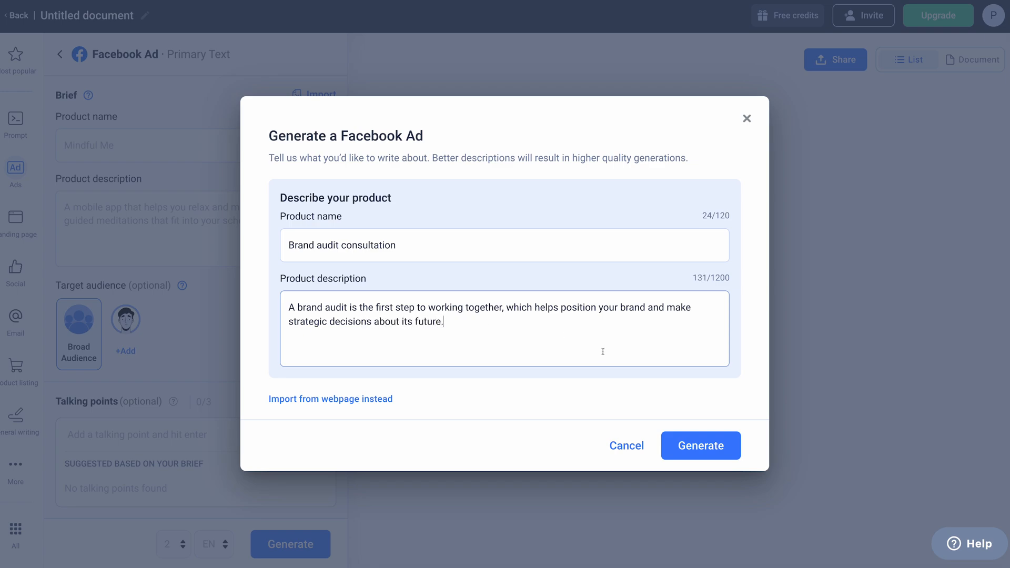
{"action": "left_click", "coordinate": [330, 399]}
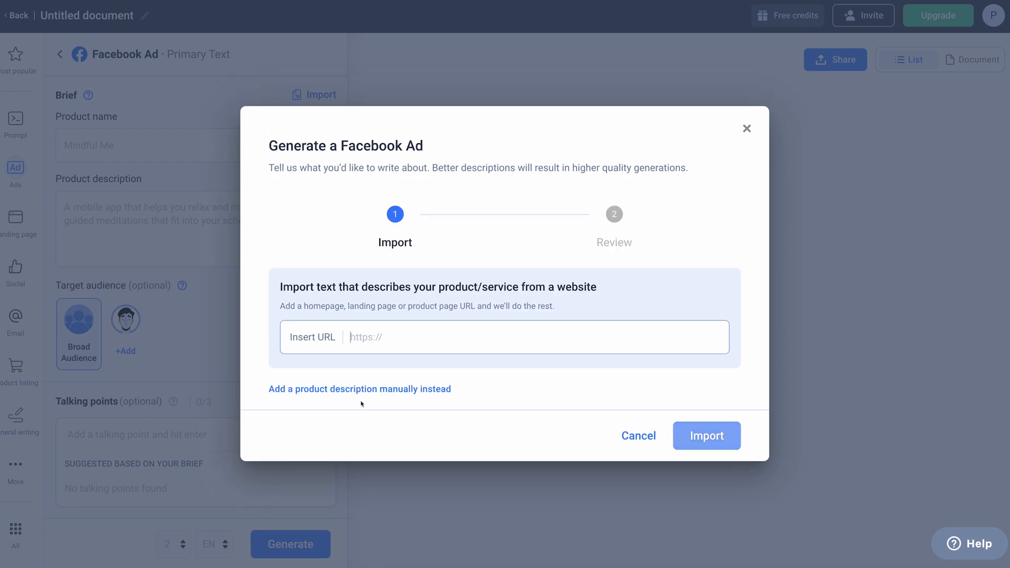
Import the brand-audit page URL so the review step auto-fills the product name and description.
{"action": "type", "text": "http://philpallen.co/"}
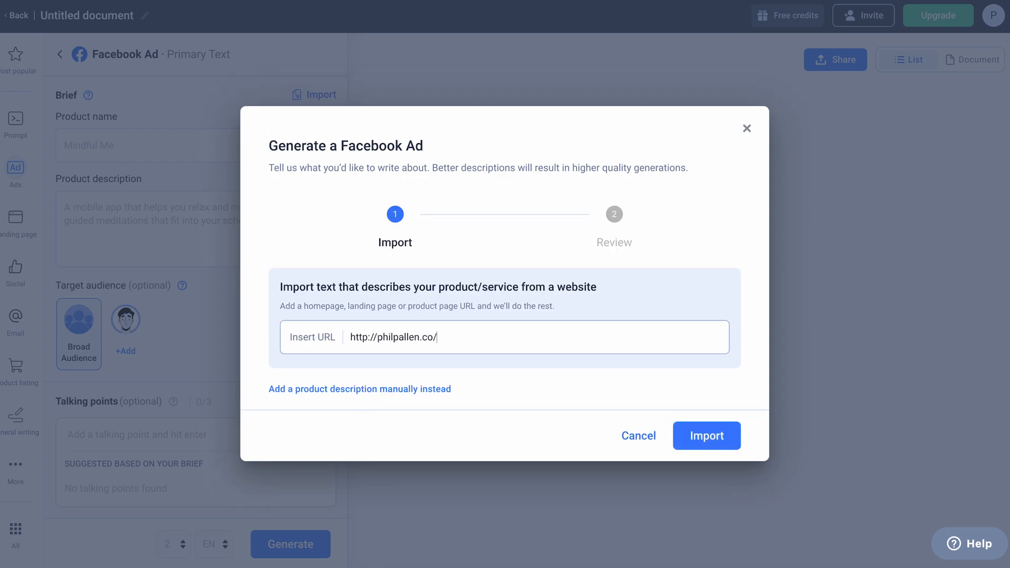
{"action": "type", "text": "brand-audit"}
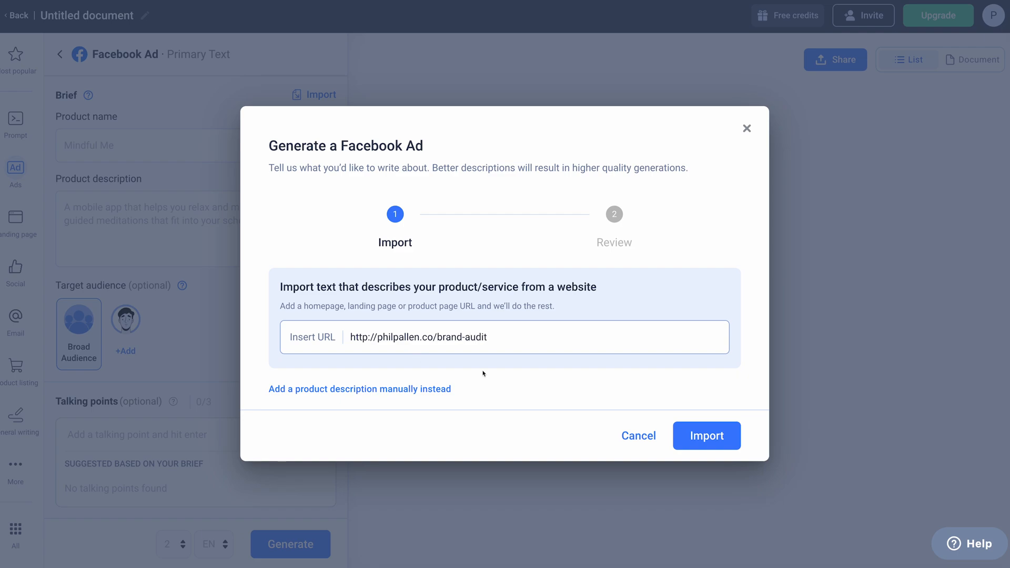
{"action": "left_click", "coordinate": [705, 436]}
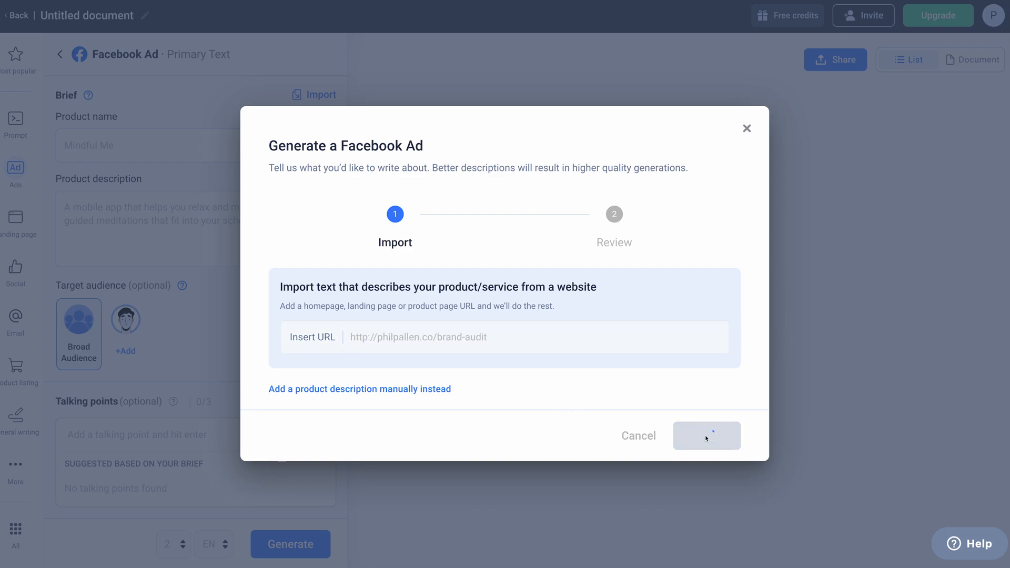
{"action": "left_click", "coordinate": [706, 435]}
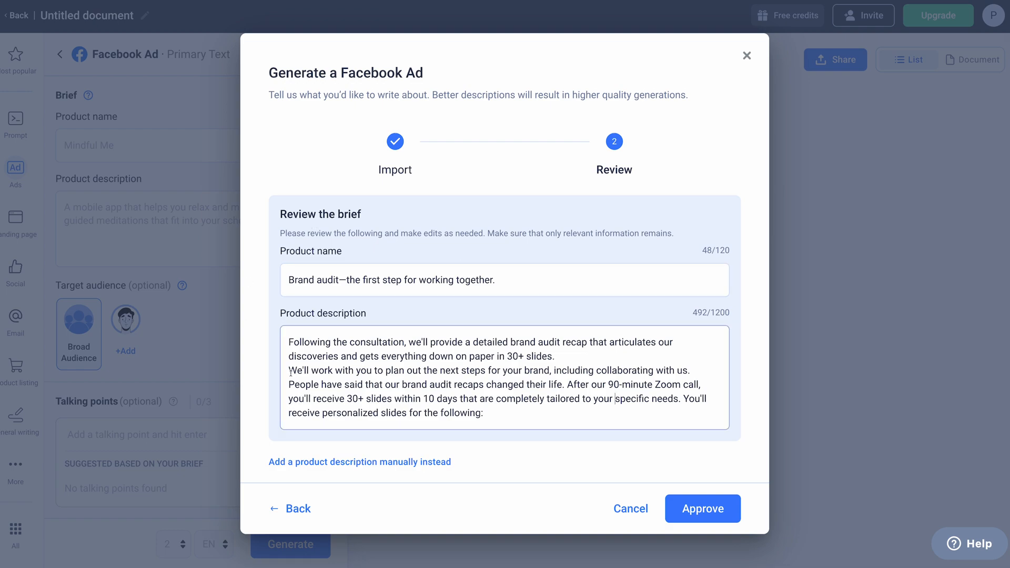
Approve the imported brief to generate two ad variants, dismissing the new target audience form.
{"action": "left_click", "coordinate": [702, 508]}
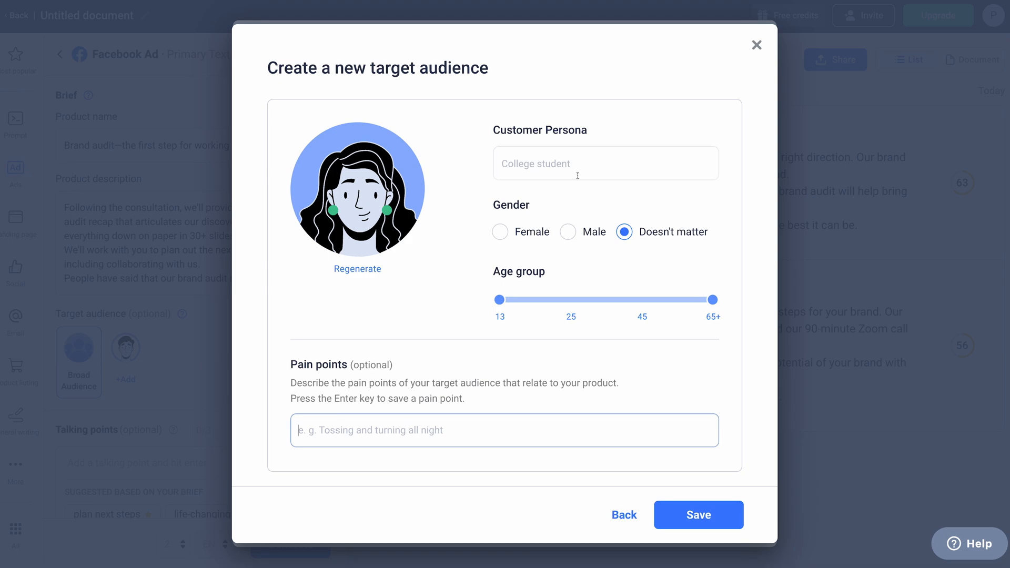
{"action": "mouse_move", "coordinate": [756, 45]}
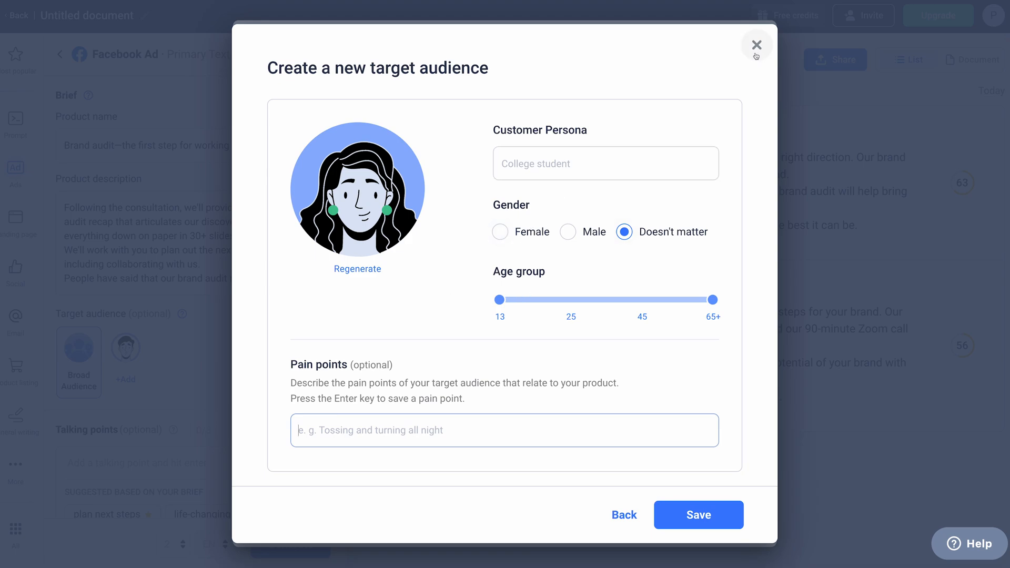
{"action": "left_click", "coordinate": [756, 45]}
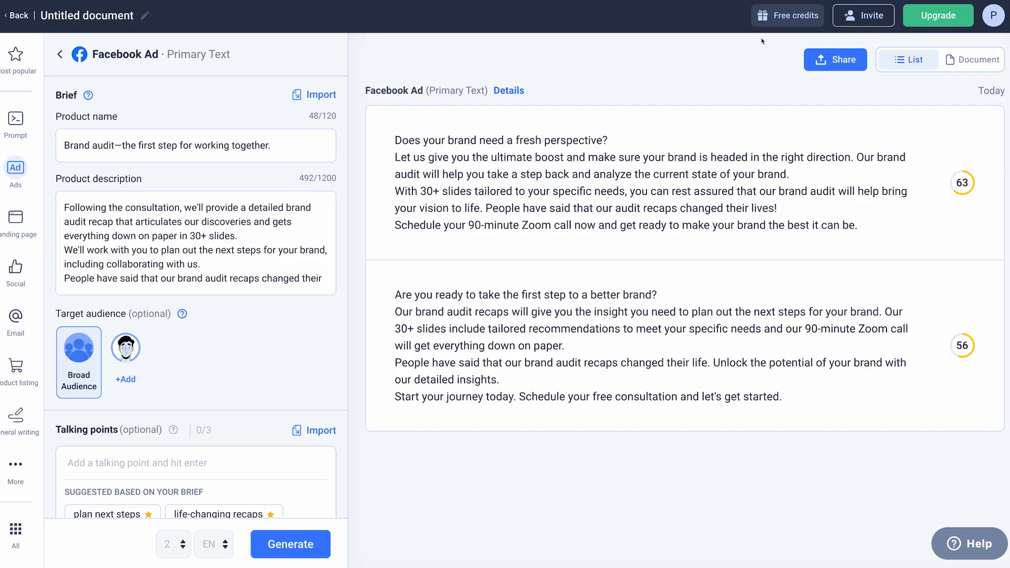
Add the instruction 'Keep the text under 60 characters' and regenerate the ad variations.
{"action": "scroll", "scroll_direction": "down", "scroll_amount": 3}
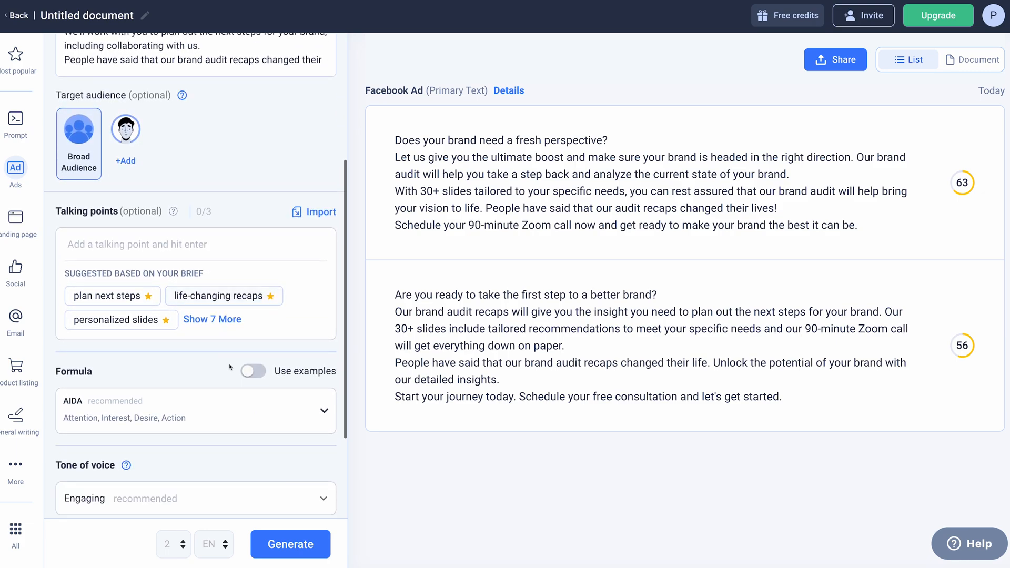
{"action": "scroll", "scroll_direction": "down", "scroll_amount": 3}
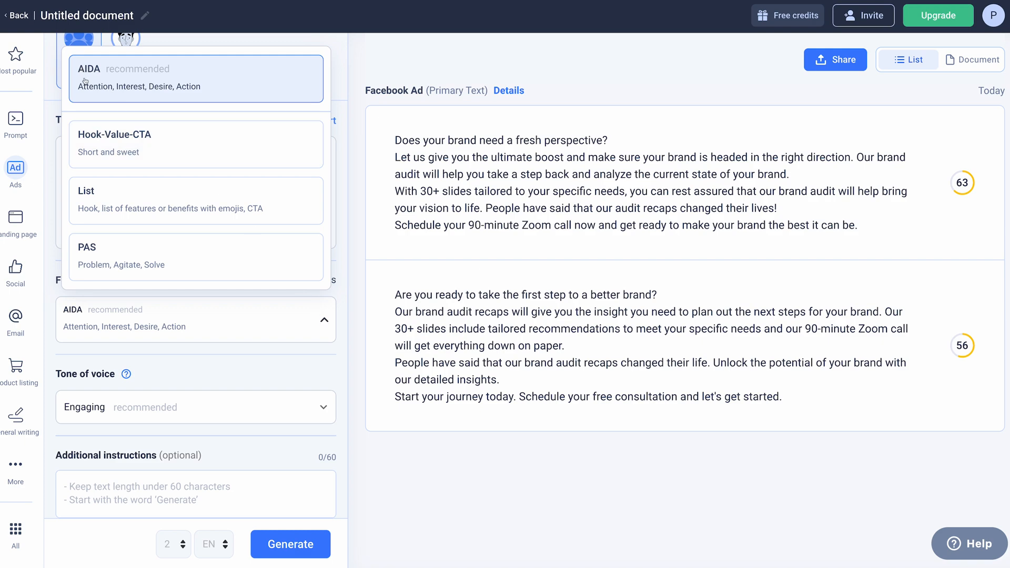
{"action": "mouse_move", "coordinate": [195, 199]}
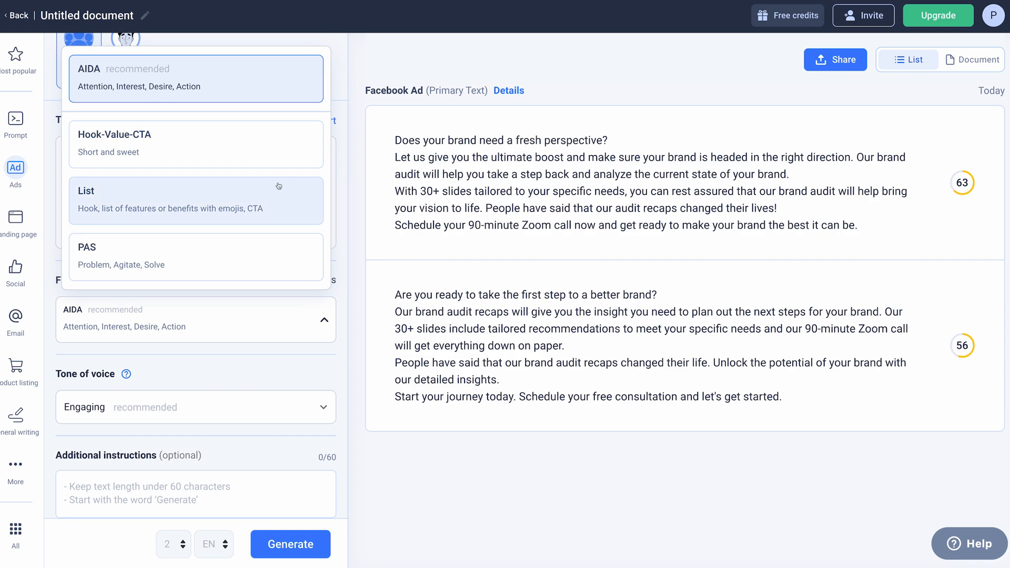
{"action": "mouse_move", "coordinate": [361, 211]}
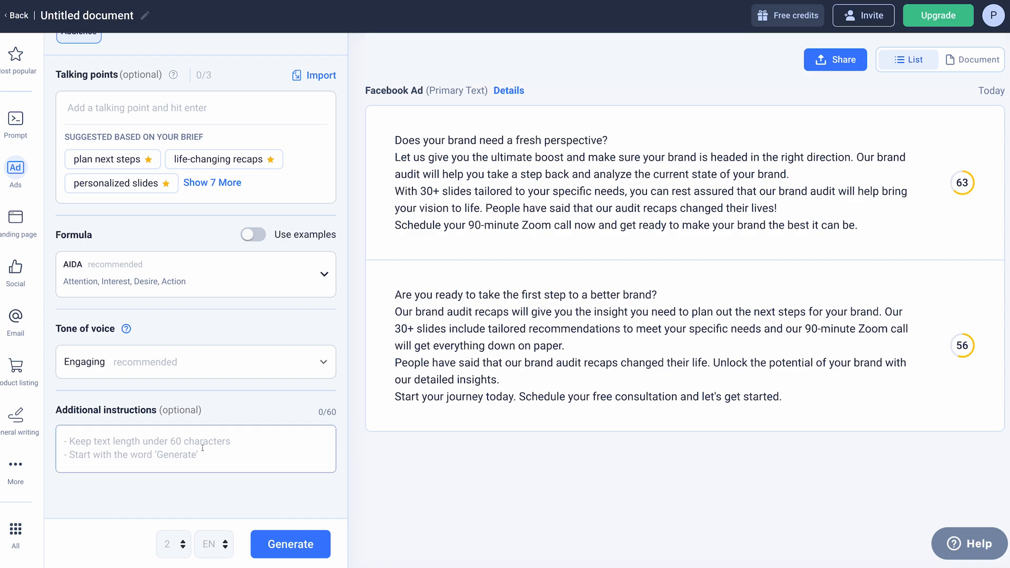
{"action": "mouse_move", "coordinate": [226, 446]}
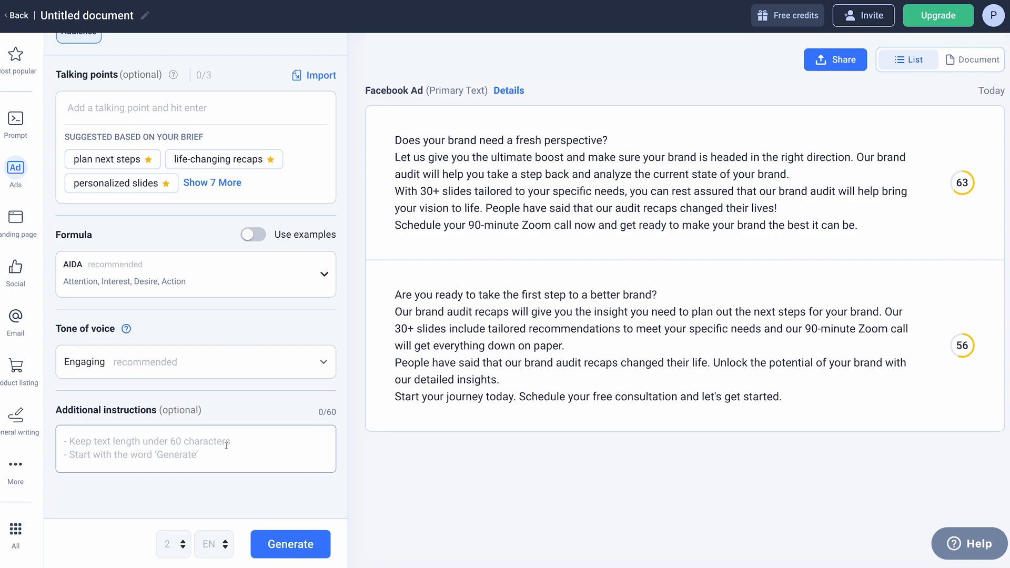
{"action": "type", "text": "Keep text length under"}
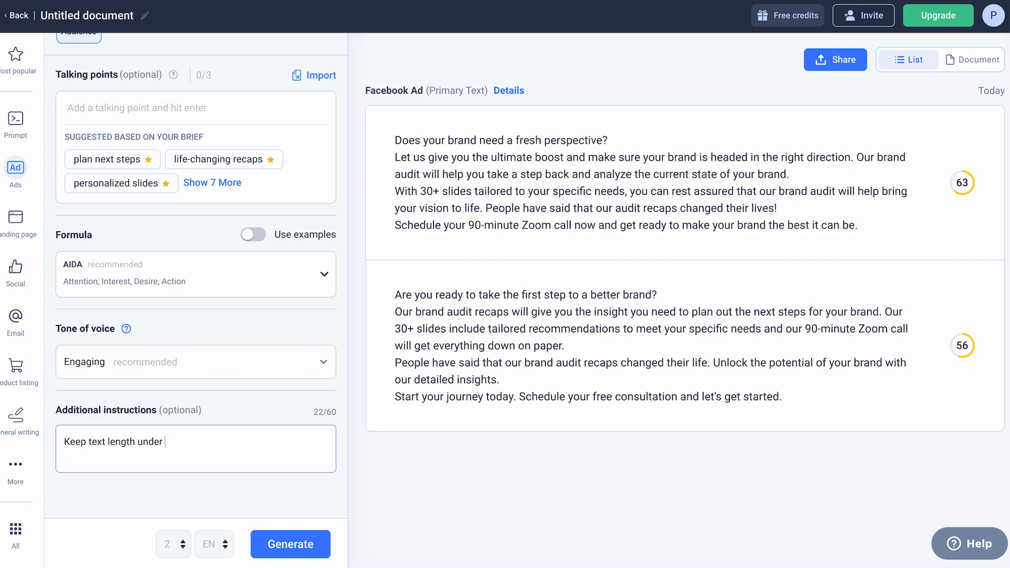
{"action": "type", "text": "60 characters"}
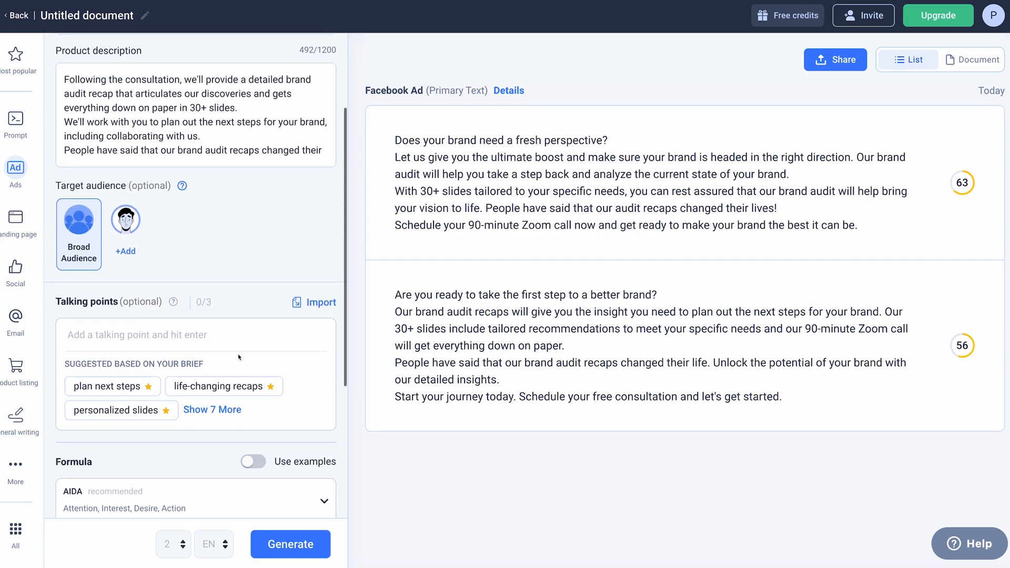
{"action": "left_click", "coordinate": [290, 544]}
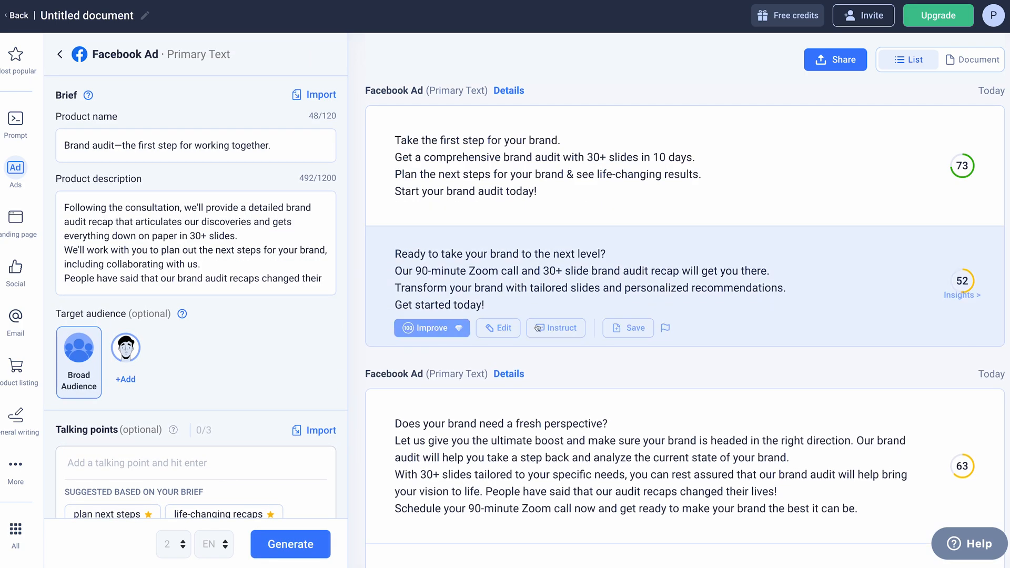
Scroll to review the top-scoring ad variant, scored 73, with its editing options.
{"action": "scroll", "scroll_direction": "down", "scroll_amount": 3}
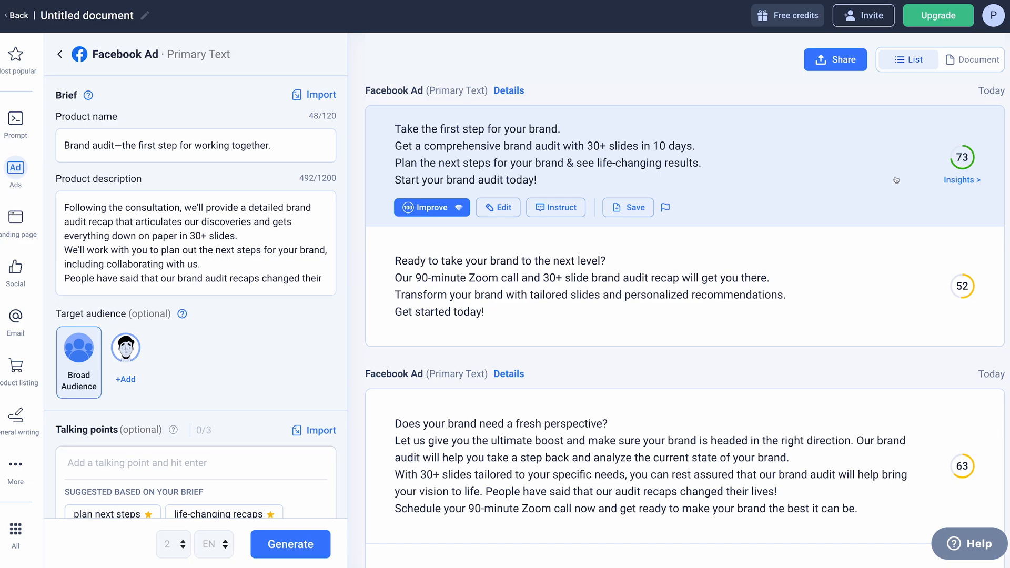
{"action": "mouse_move", "coordinate": [956, 164]}
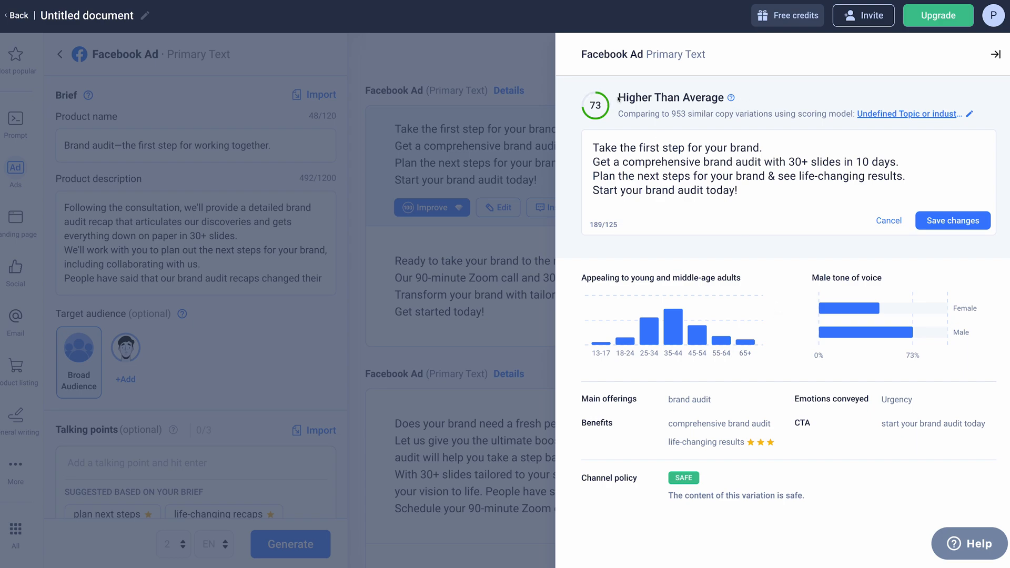
{"action": "mouse_move", "coordinate": [685, 127]}
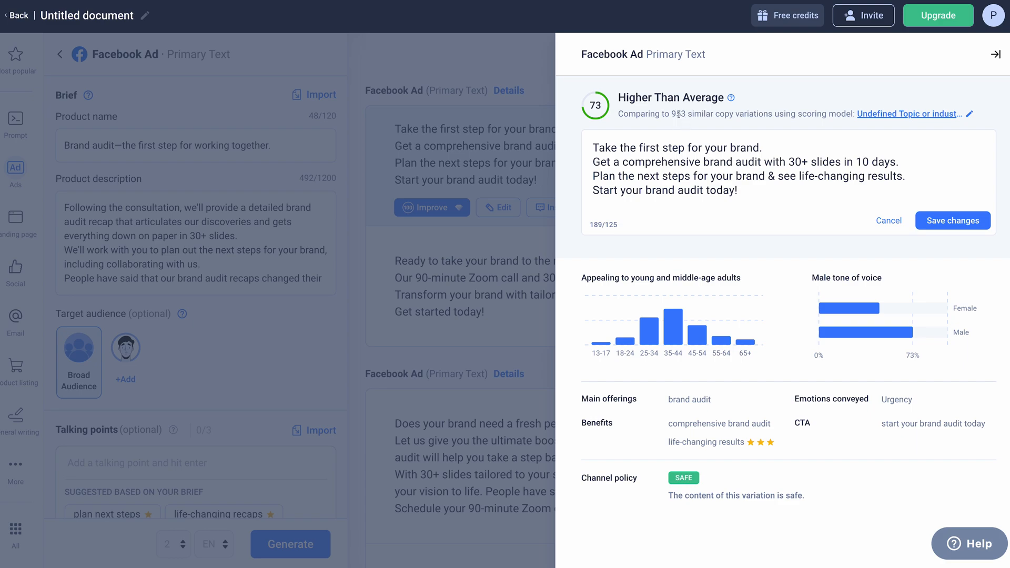
{"action": "mouse_move", "coordinate": [701, 124]}
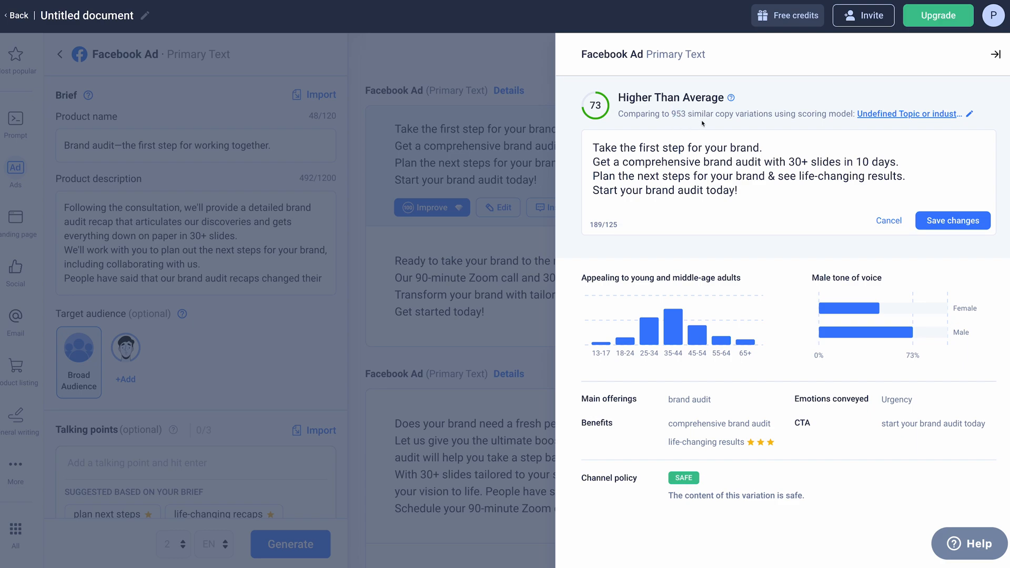
{"action": "mouse_move", "coordinate": [820, 128]}
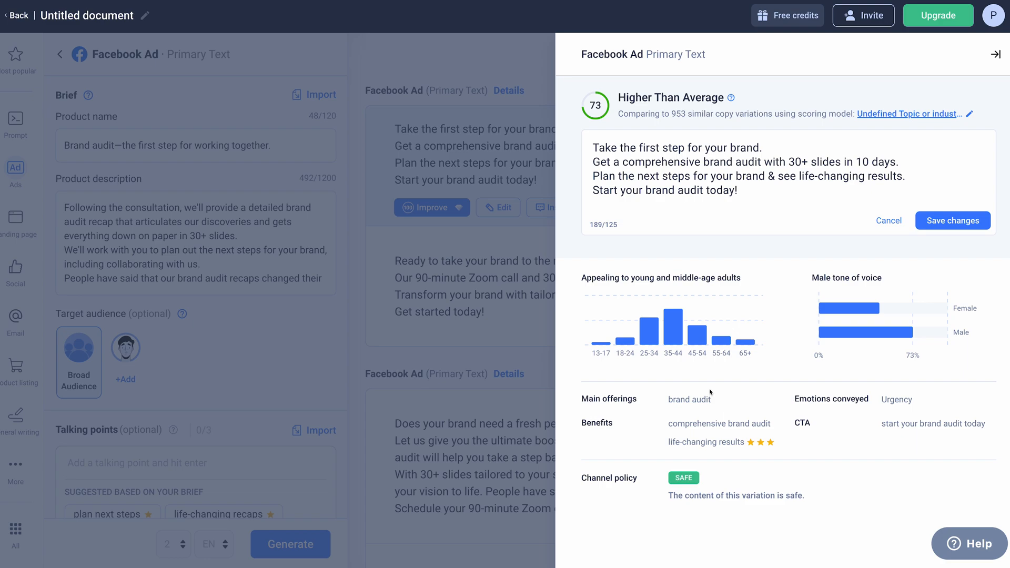
{"action": "mouse_move", "coordinate": [688, 391]}
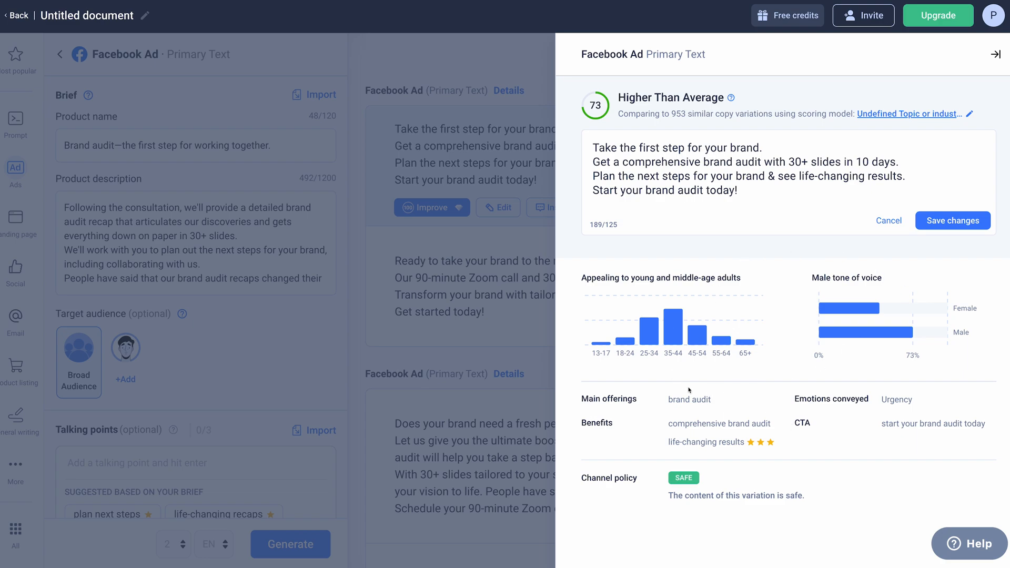
{"action": "mouse_move", "coordinate": [841, 371]}
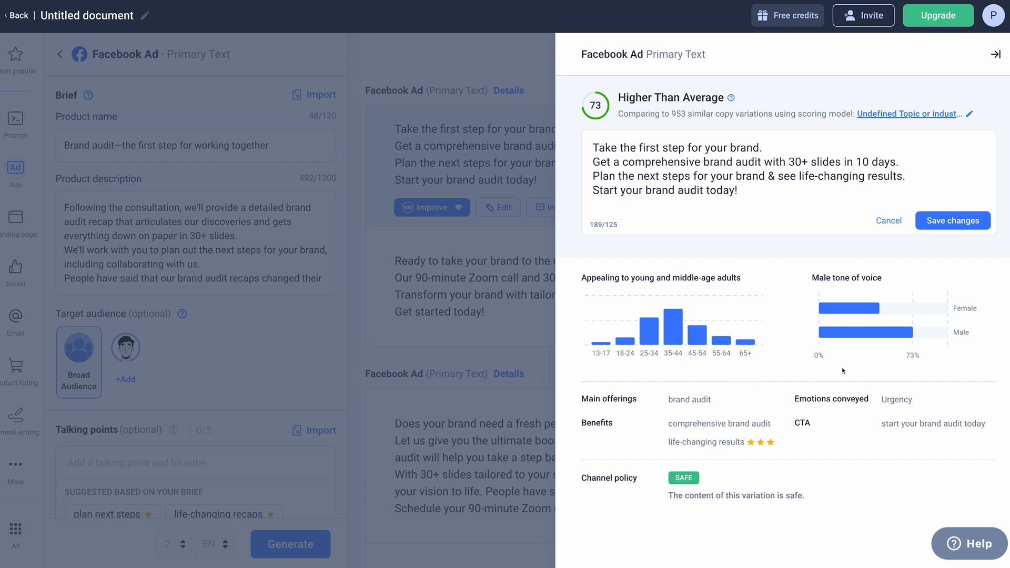
{"action": "mouse_move", "coordinate": [649, 241]}
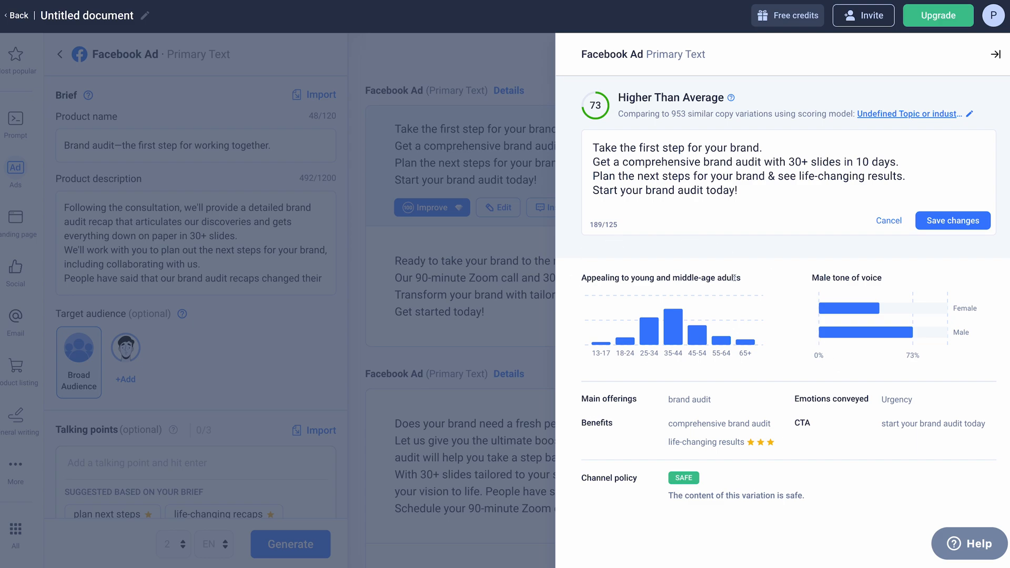
{"action": "mouse_move", "coordinate": [902, 273]}
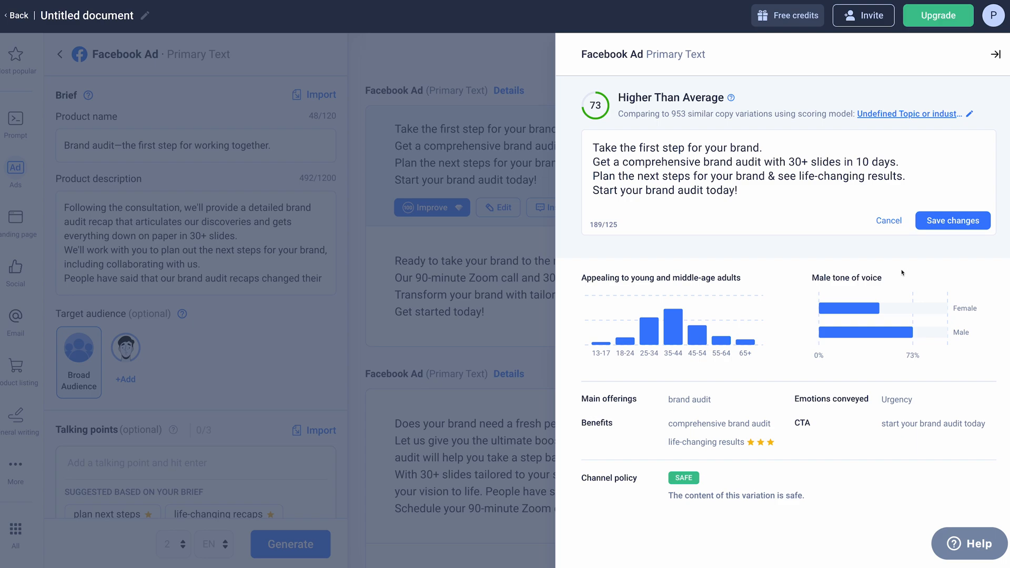
{"action": "mouse_move", "coordinate": [728, 363]}
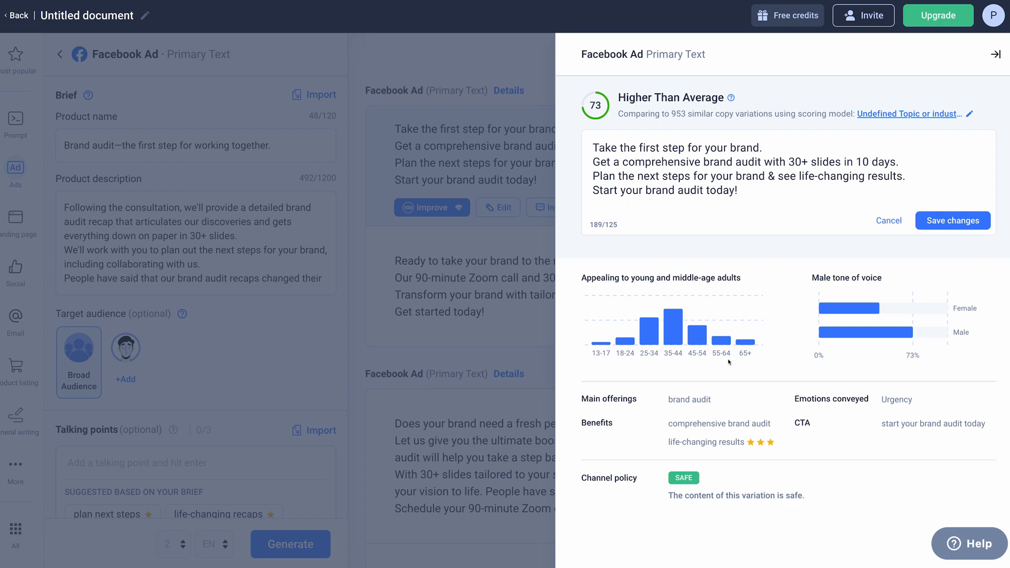
{"action": "mouse_move", "coordinate": [577, 399]}
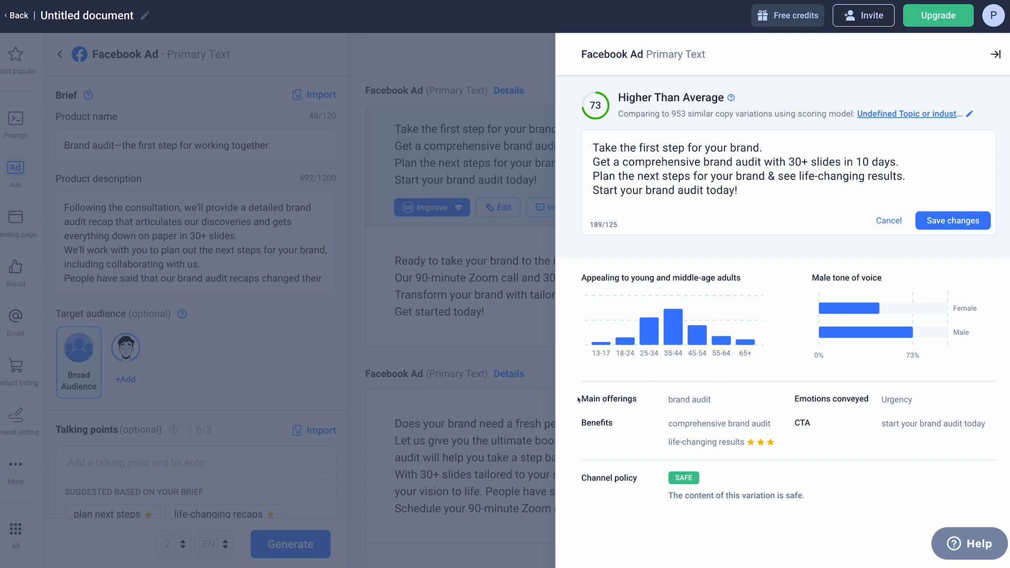
{"action": "mouse_move", "coordinate": [793, 395]}
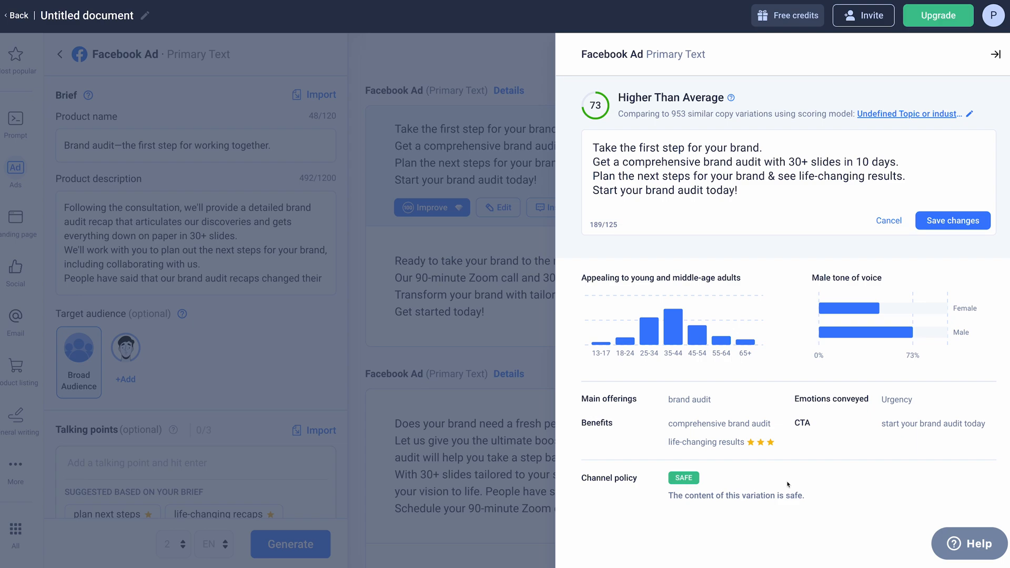
{"action": "mouse_move", "coordinate": [699, 483]}
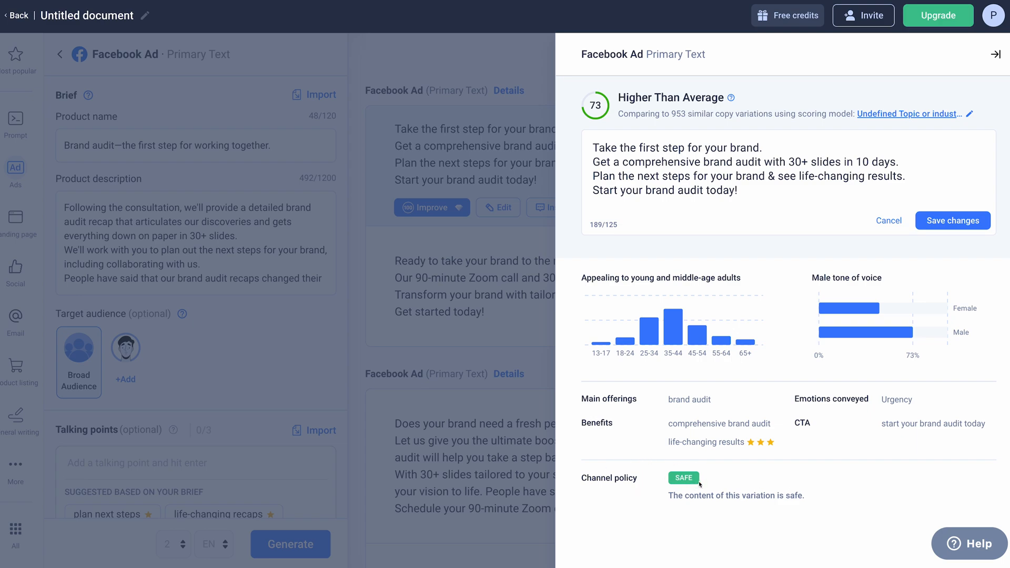
{"action": "mouse_move", "coordinate": [738, 478]}
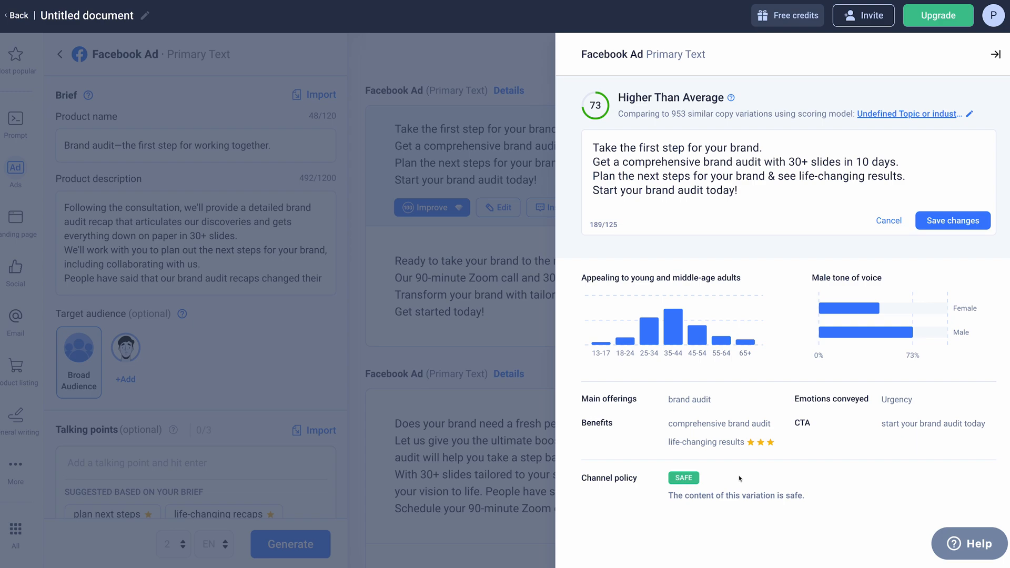
{"action": "left_click", "coordinate": [995, 54]}
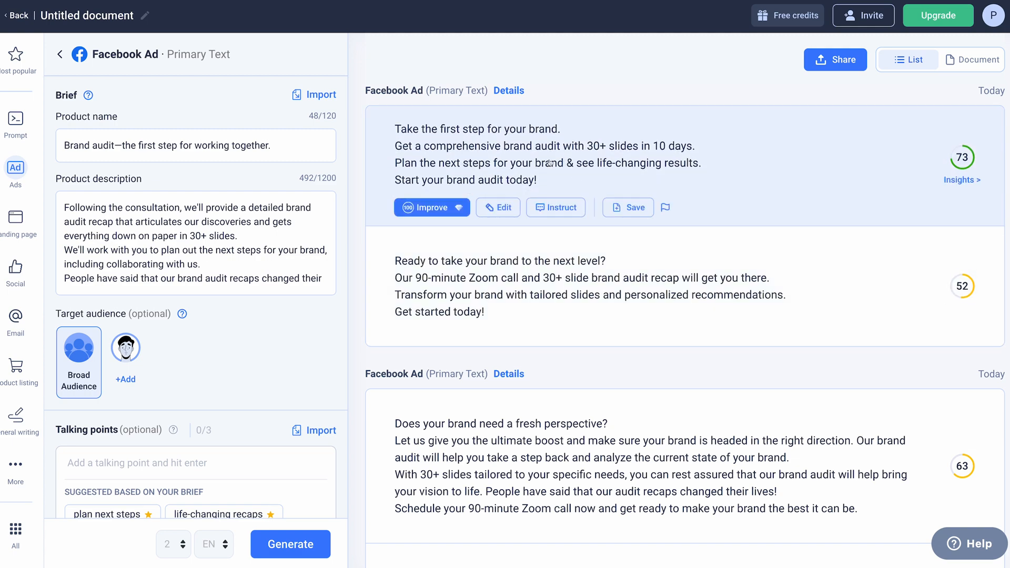
{"action": "mouse_move", "coordinate": [563, 165]}
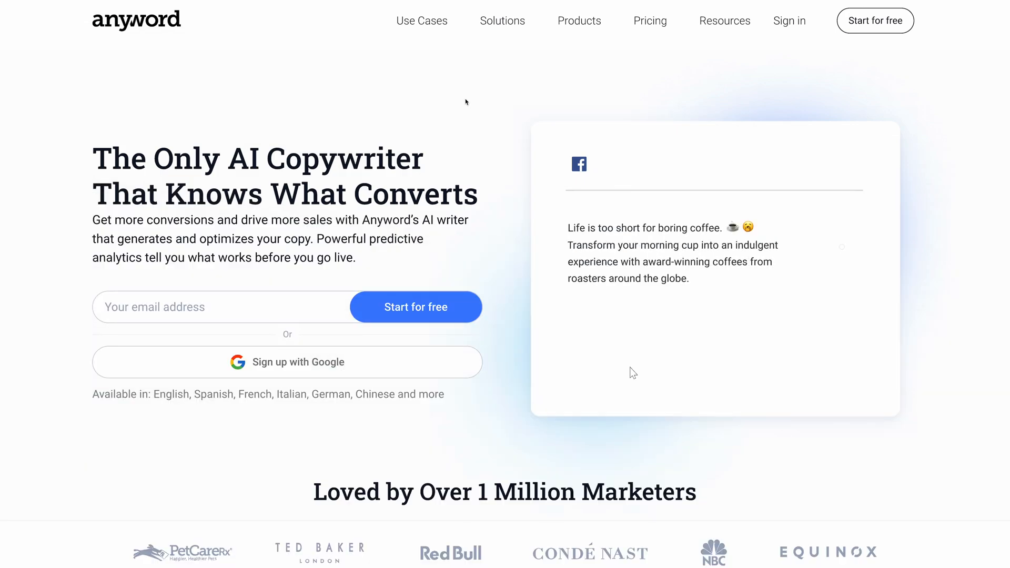
Switch to the Anyword website and show its Use Cases page of marketing tools.
{"action": "left_click", "coordinate": [422, 21]}
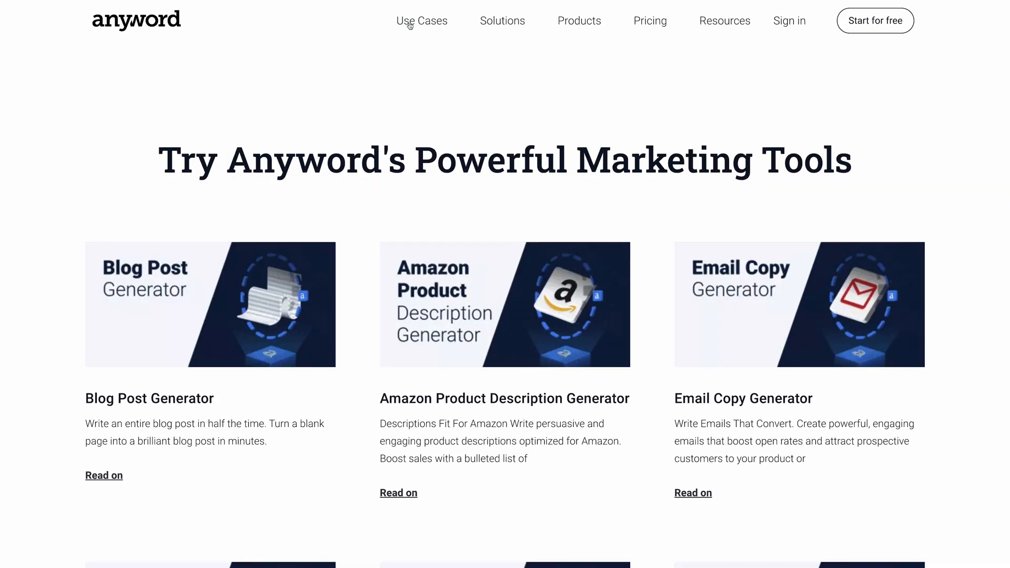
{"action": "left_click", "coordinate": [421, 22]}
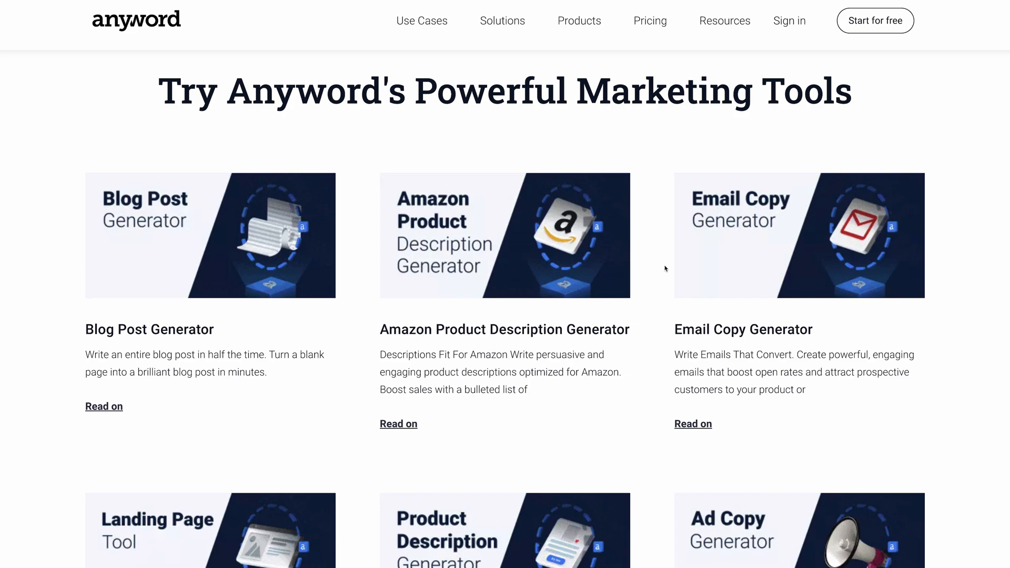
{"action": "mouse_move", "coordinate": [225, 249]}
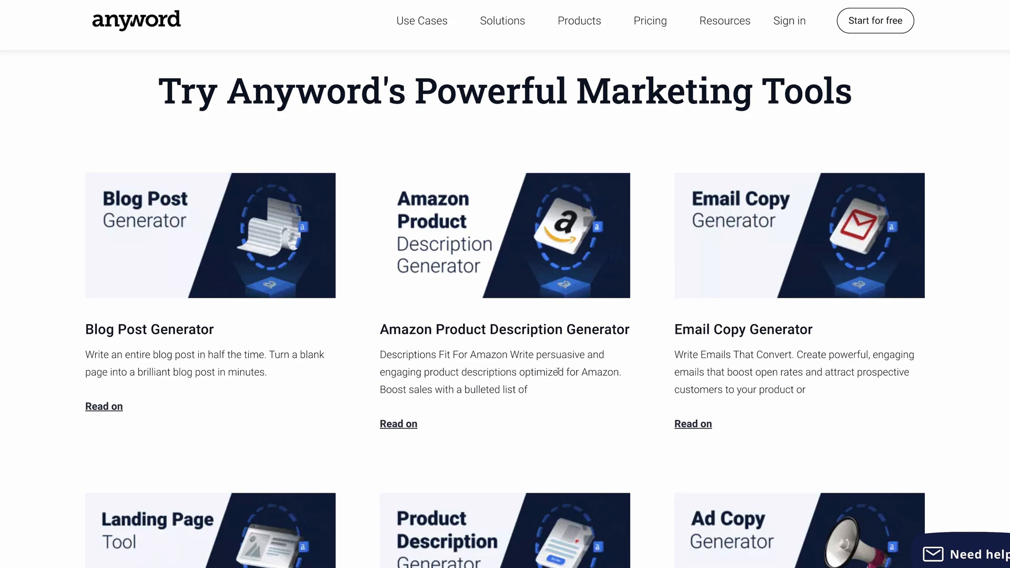
Scroll through the generator cards such as the meta description and Instagram caption generators.
{"action": "scroll", "scroll_direction": "down", "scroll_amount": 3}
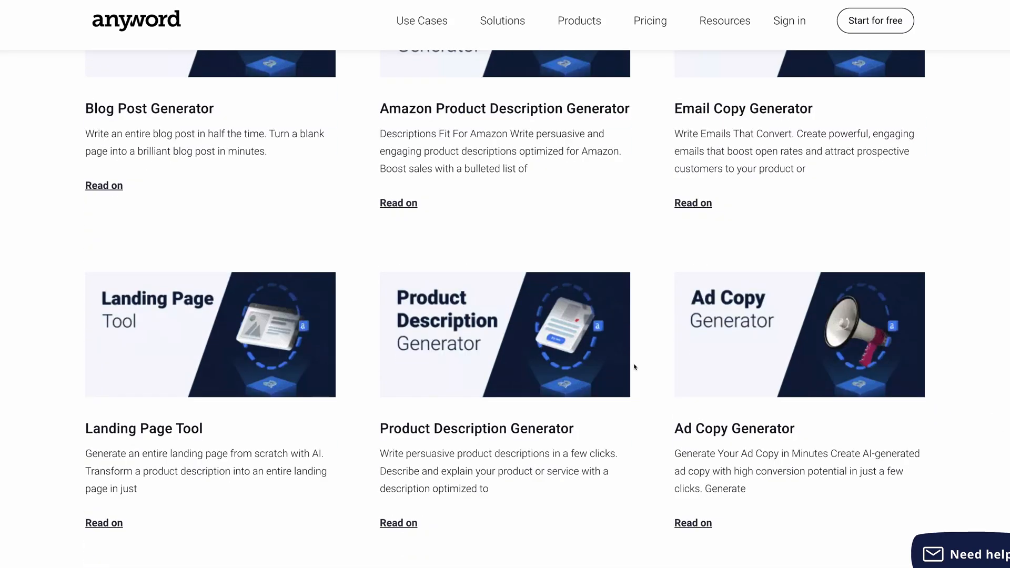
{"action": "scroll", "scroll_direction": "down", "scroll_amount": 3}
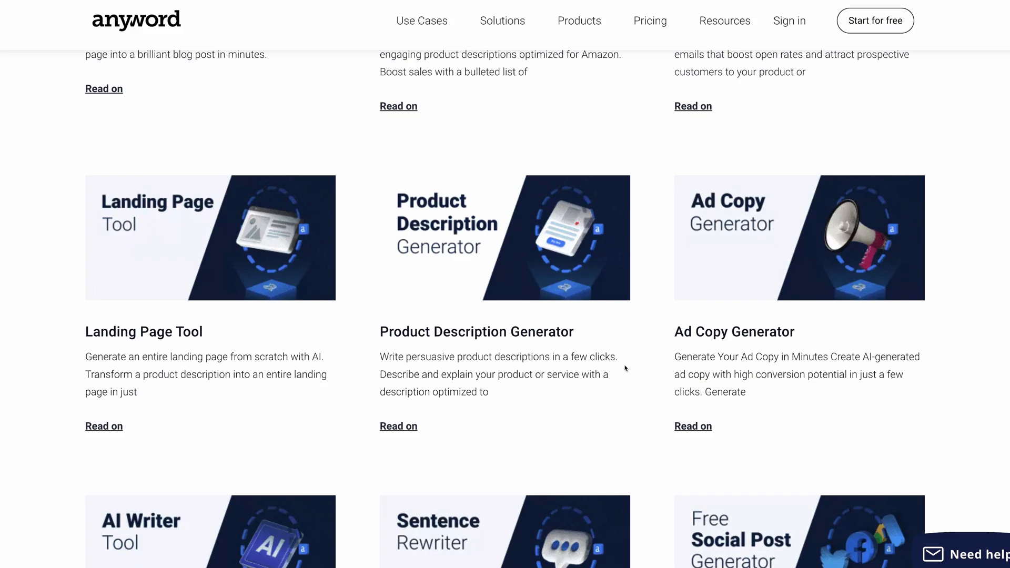
{"action": "scroll", "scroll_direction": "down", "scroll_amount": 3}
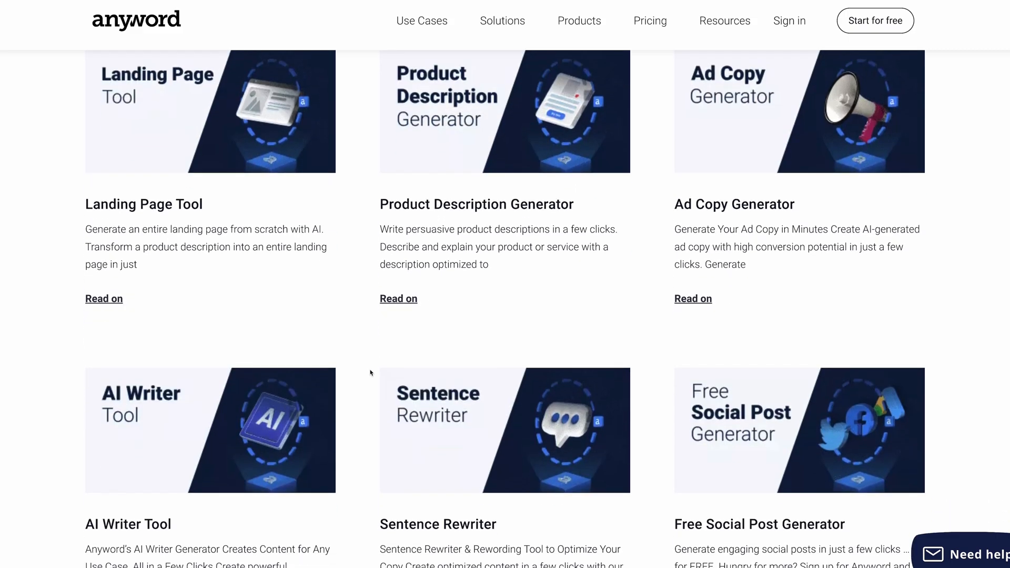
{"action": "scroll", "scroll_direction": "down", "scroll_amount": 3}
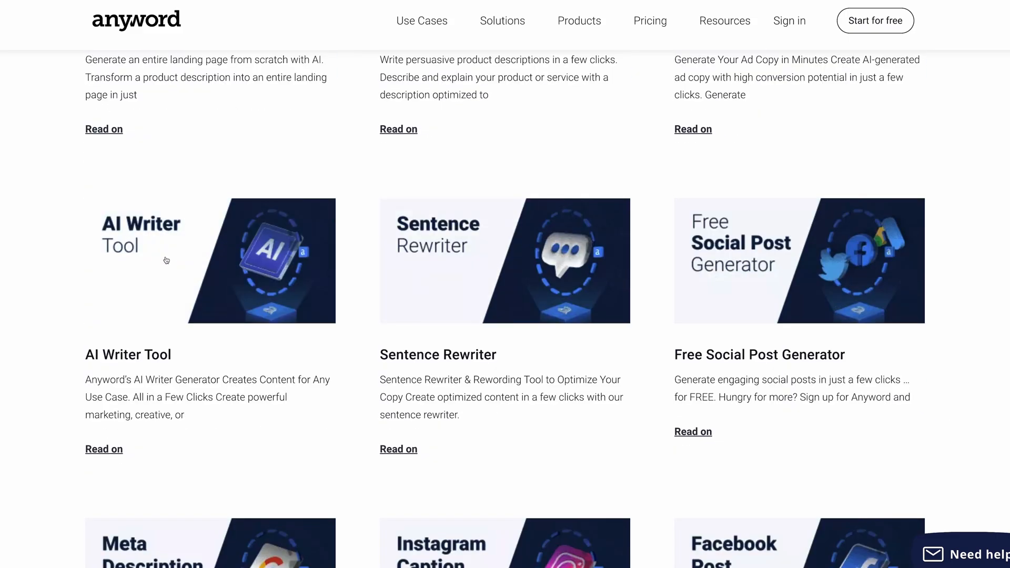
{"action": "scroll", "scroll_direction": "down", "scroll_amount": 3}
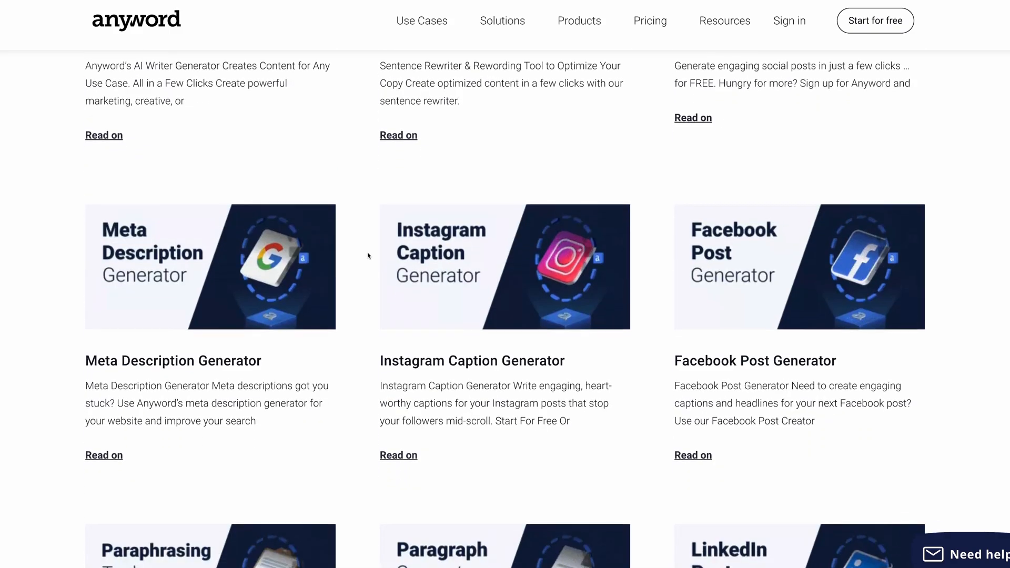
{"action": "scroll", "scroll_direction": "down", "scroll_amount": 3}
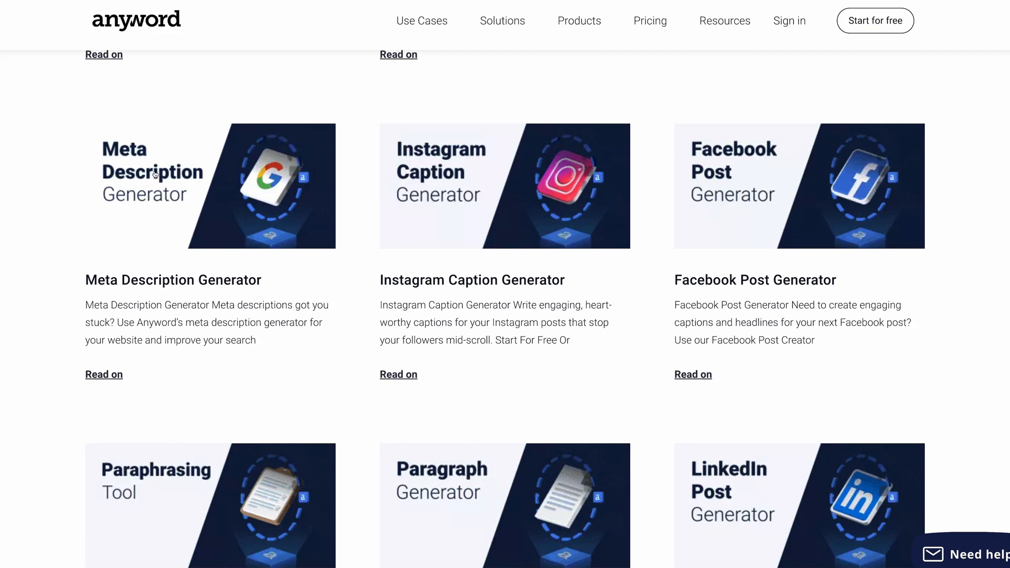
{"action": "mouse_move", "coordinate": [208, 243]}
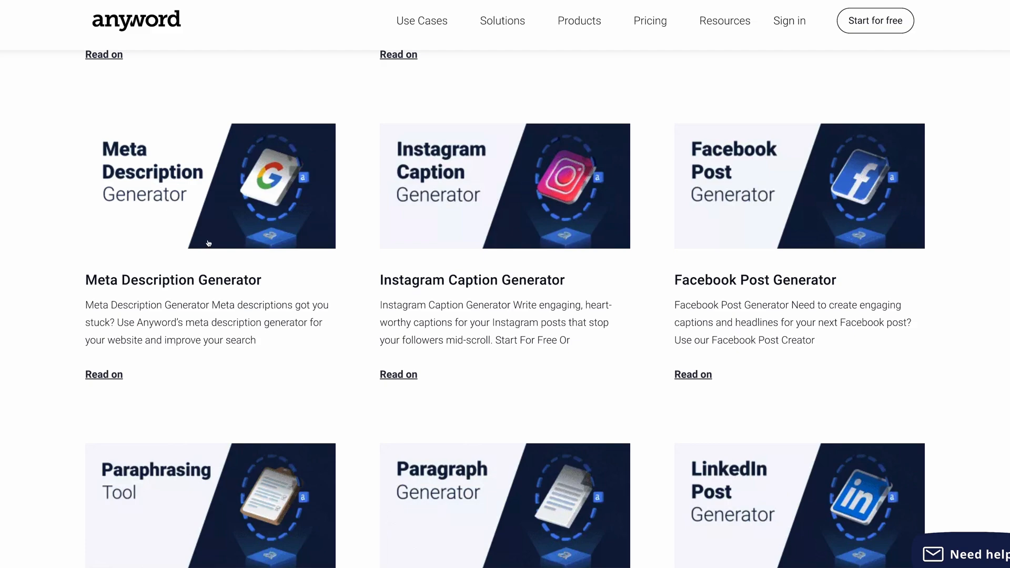
{"action": "mouse_move", "coordinate": [211, 246]}
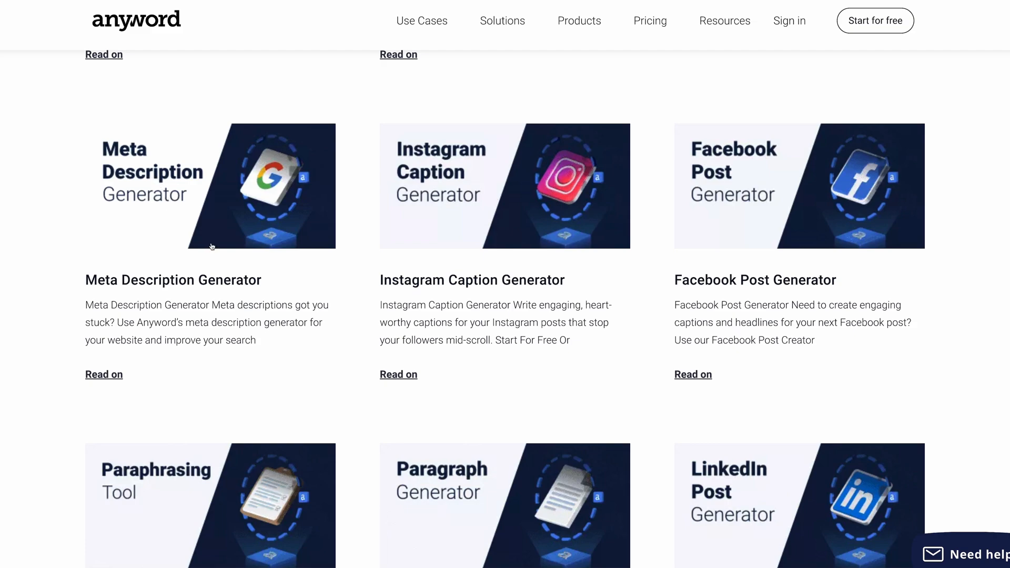
{"action": "mouse_move", "coordinate": [314, 303]}
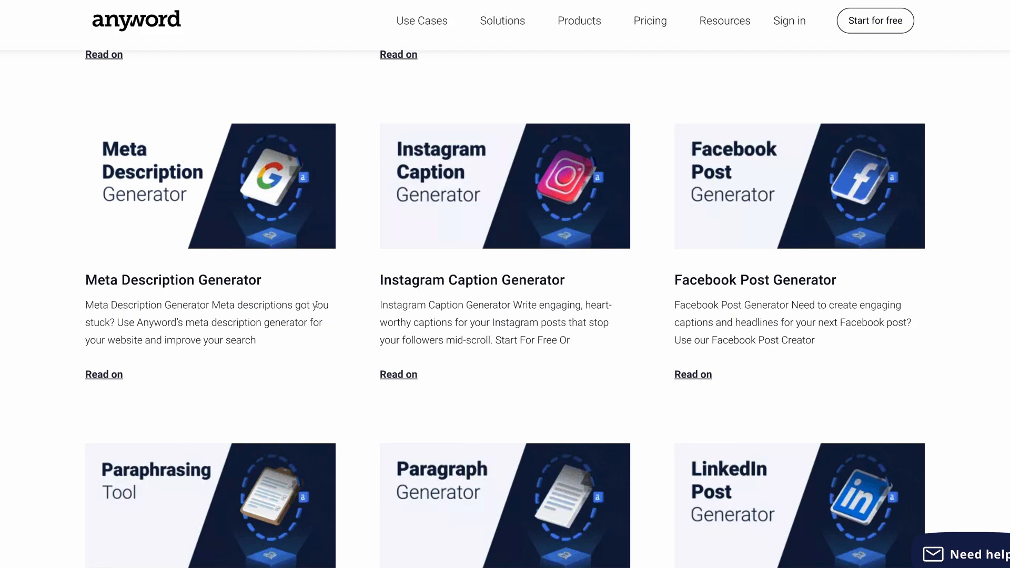
{"action": "scroll", "scroll_direction": "down", "scroll_amount": 3}
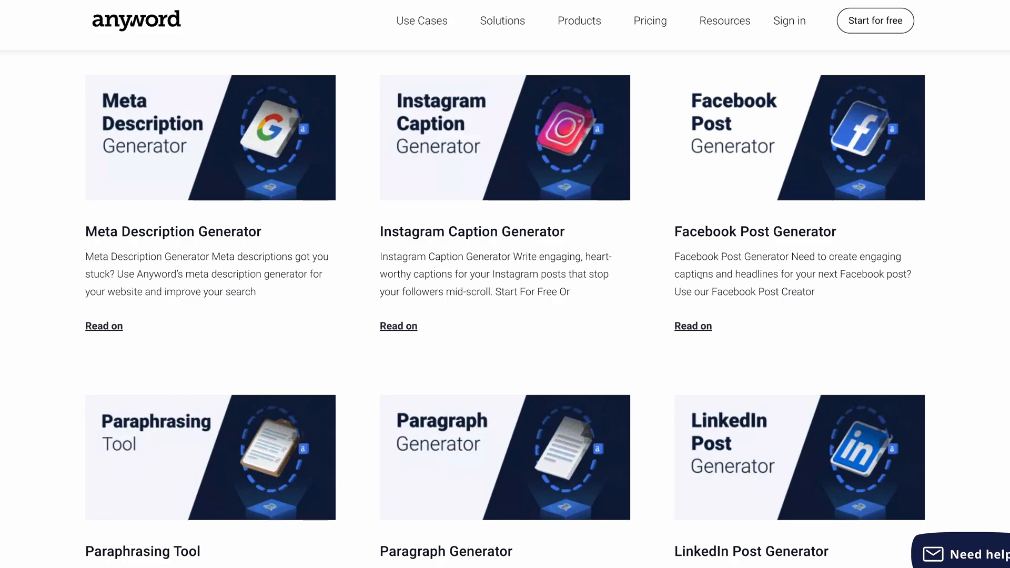
{"action": "scroll", "scroll_direction": "down", "scroll_amount": 3}
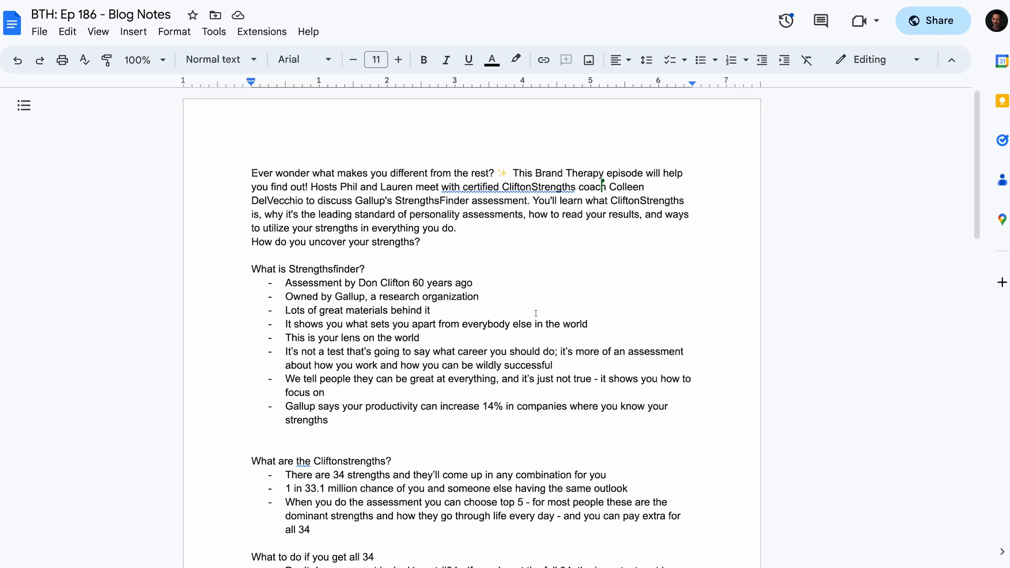
Scroll through the blog notes outline on StrengthsFinder and CliftonStrengths.
{"action": "scroll", "scroll_direction": "down", "scroll_amount": 3}
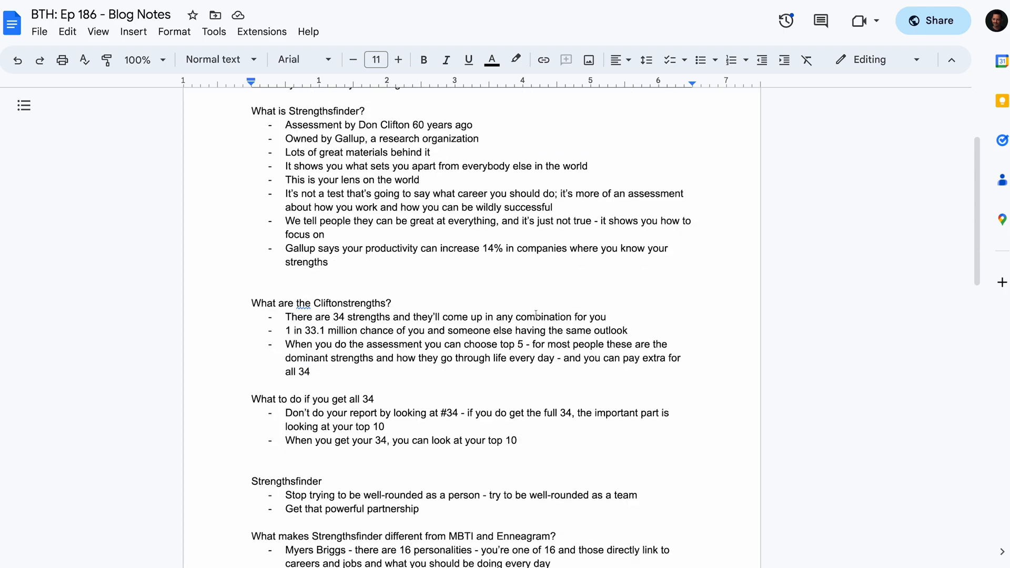
{"action": "scroll", "scroll_direction": "down", "scroll_amount": 3}
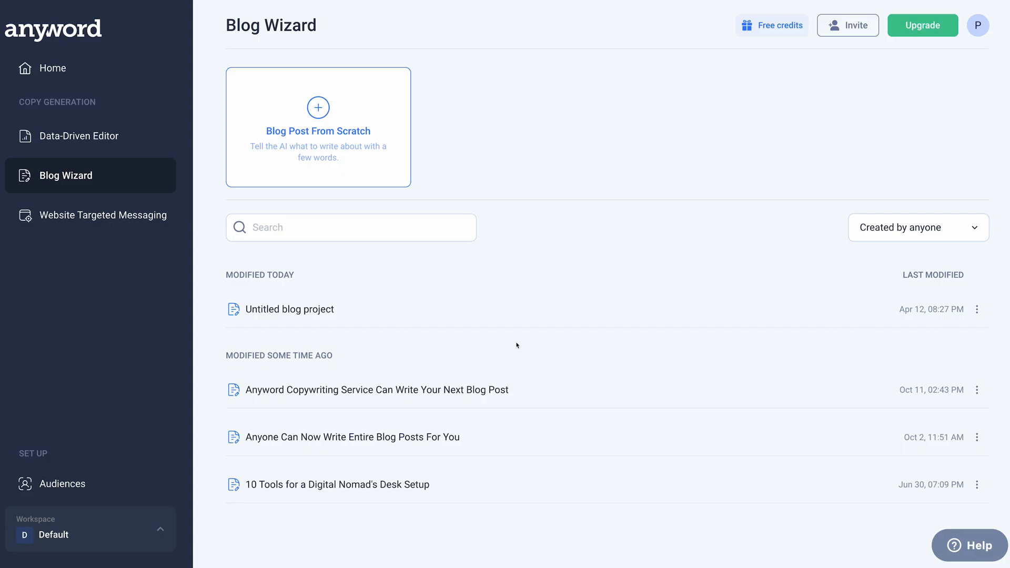
{"action": "mouse_move", "coordinate": [506, 345]}
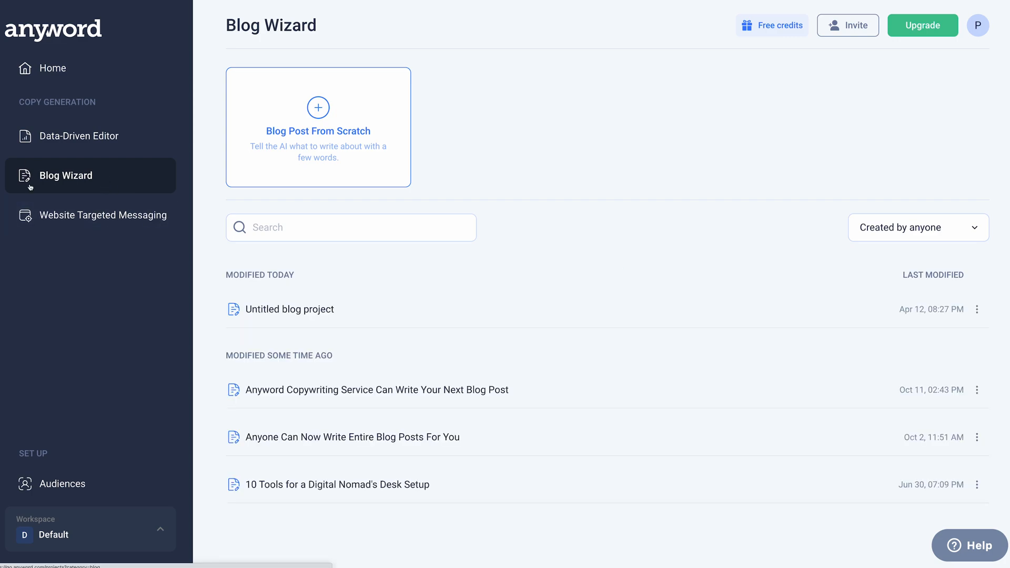
{"action": "mouse_move", "coordinate": [91, 135]}
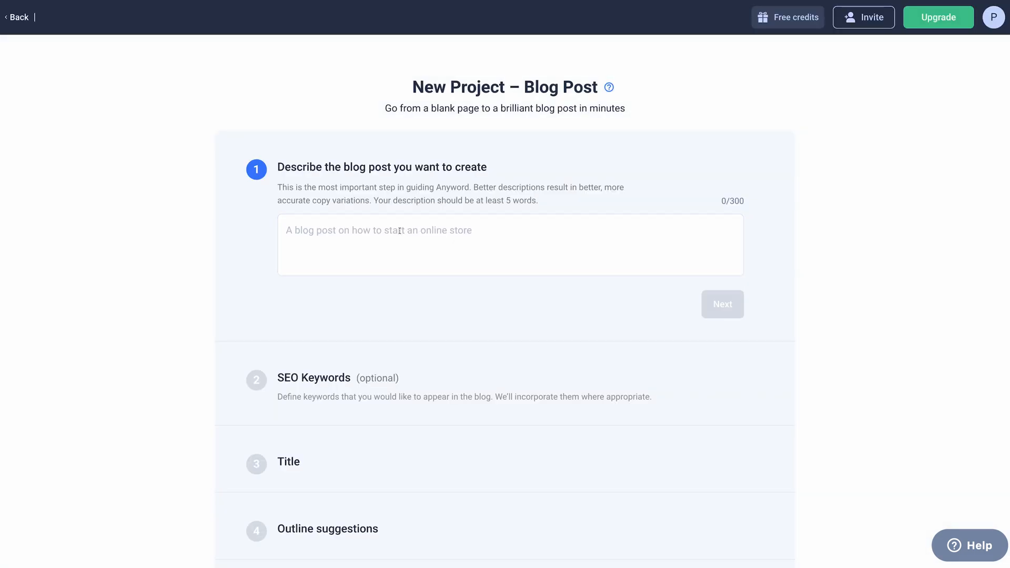
Enter the description: a blog post about CliftonStrengths as a leading standard of personality assessments and how to read results.
{"action": "left_click", "coordinate": [509, 245]}
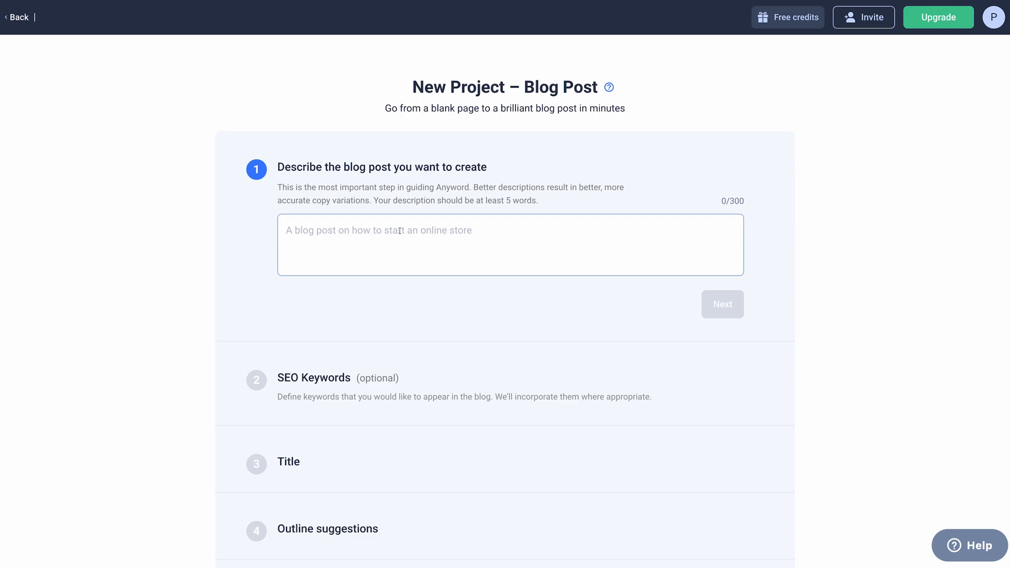
{"action": "type", "text": "A blog post"}
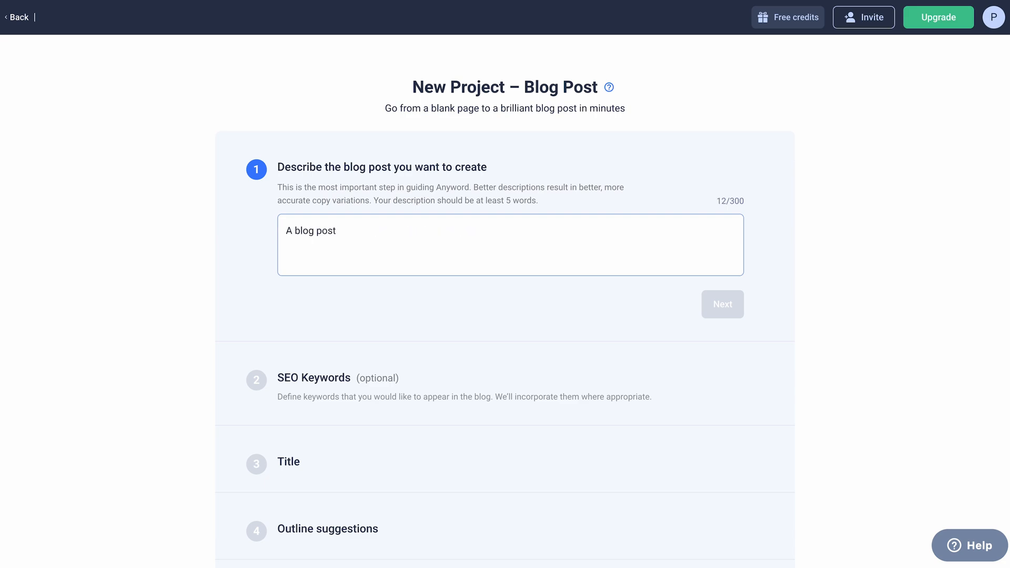
{"action": "type", "text": "about Clif"}
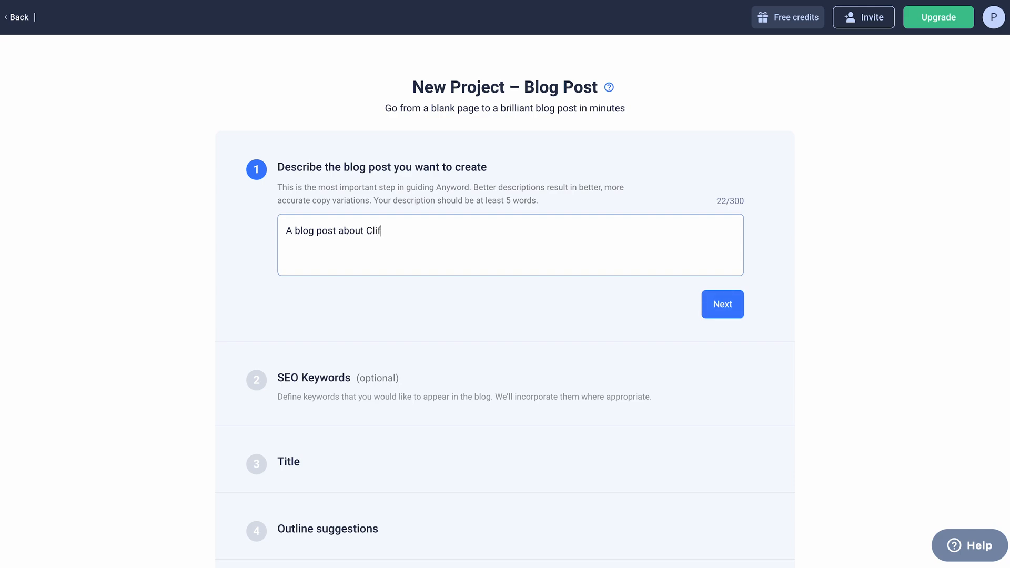
{"action": "type", "text": "tonStrengths and why it's"}
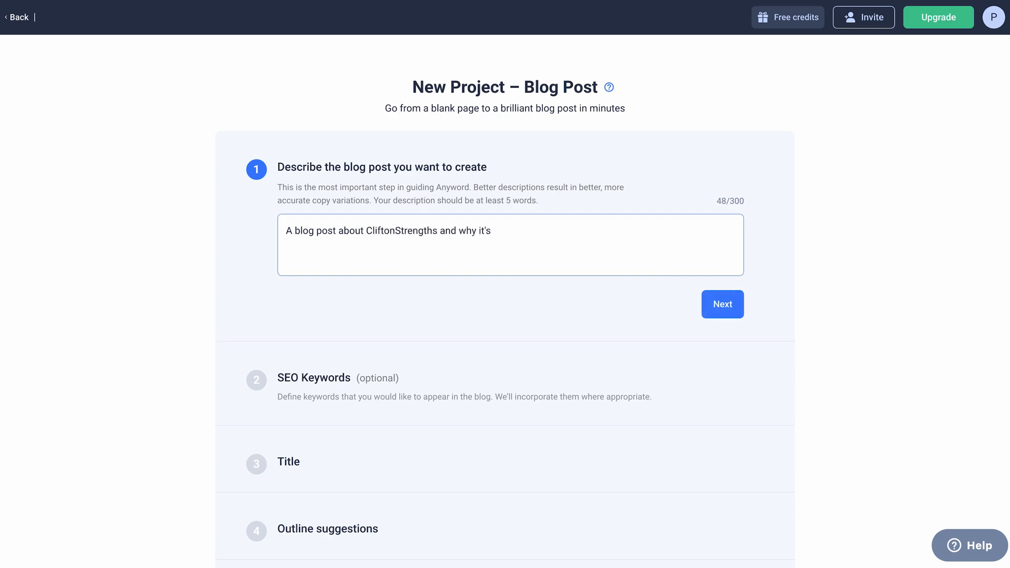
{"action": "type", "text": "a leading"}
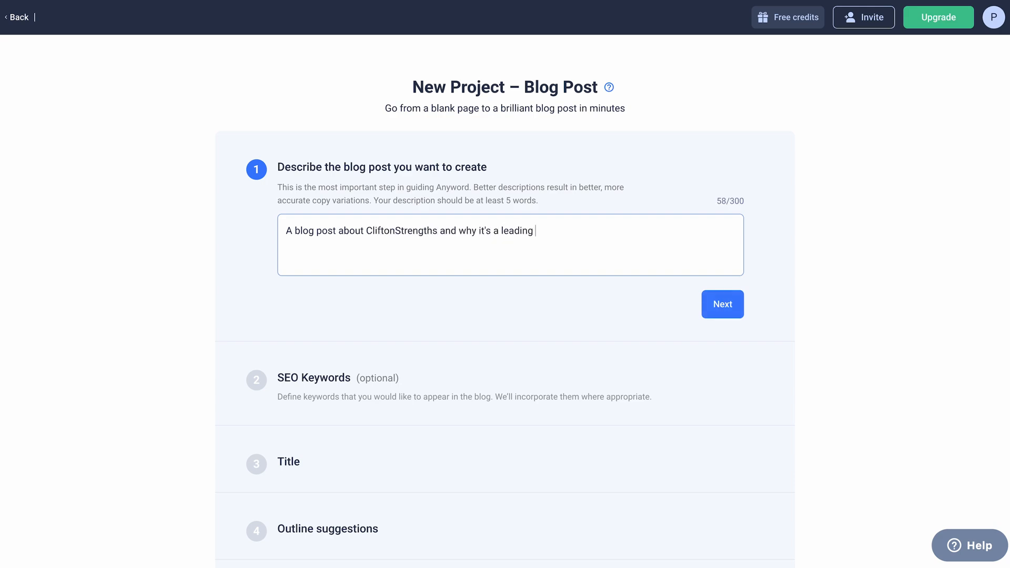
{"action": "type", "text": "standard of personality"}
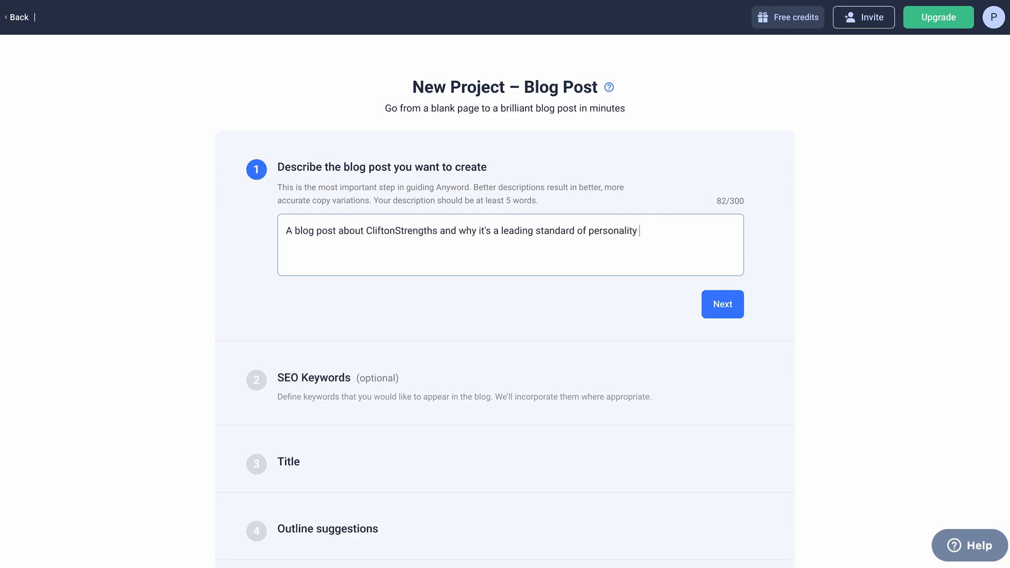
{"action": "type", "text": "assessments."}
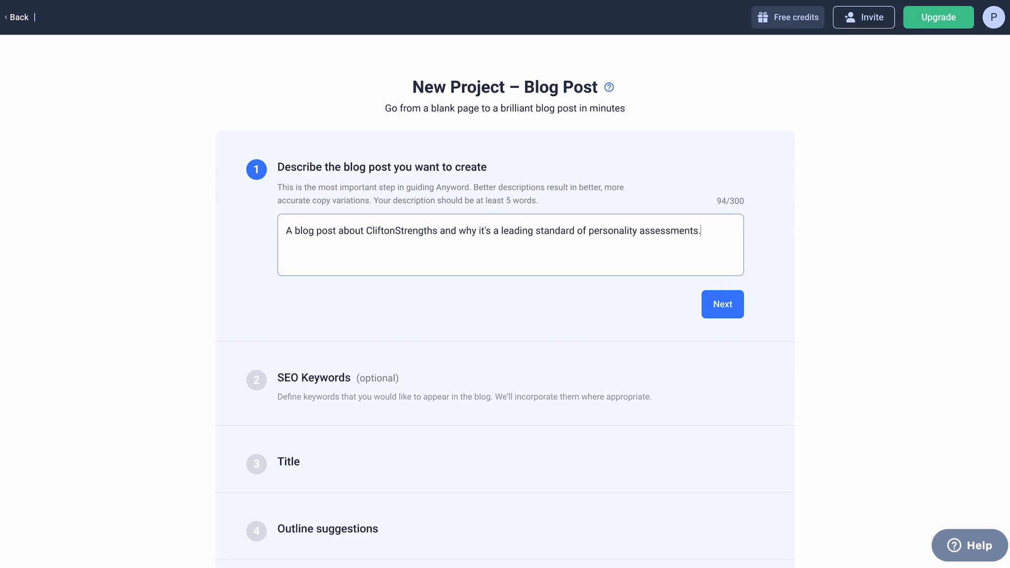
{"action": "type", "text": "."}
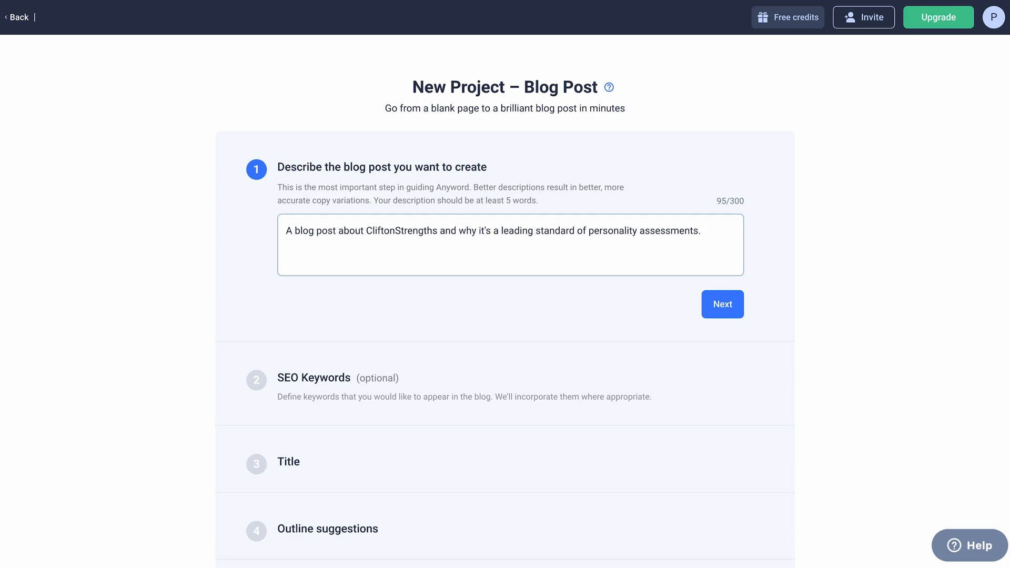
{"action": "type", "text": "You'll learn how to read your results, and you'll discover ways to utilize your strengths."}
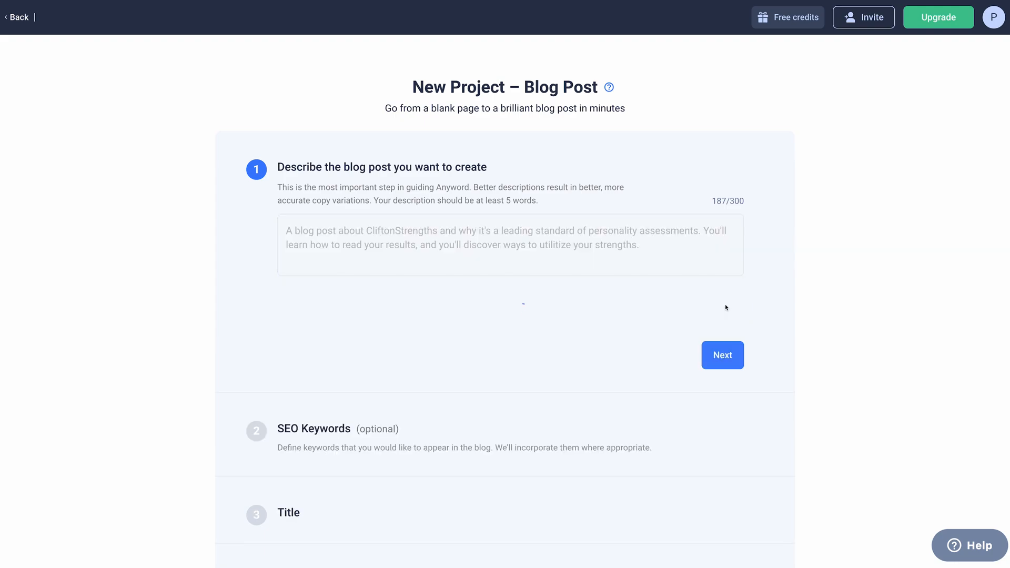
Confirm the description and continue to the SEO keywords step.
{"action": "left_click", "coordinate": [721, 354]}
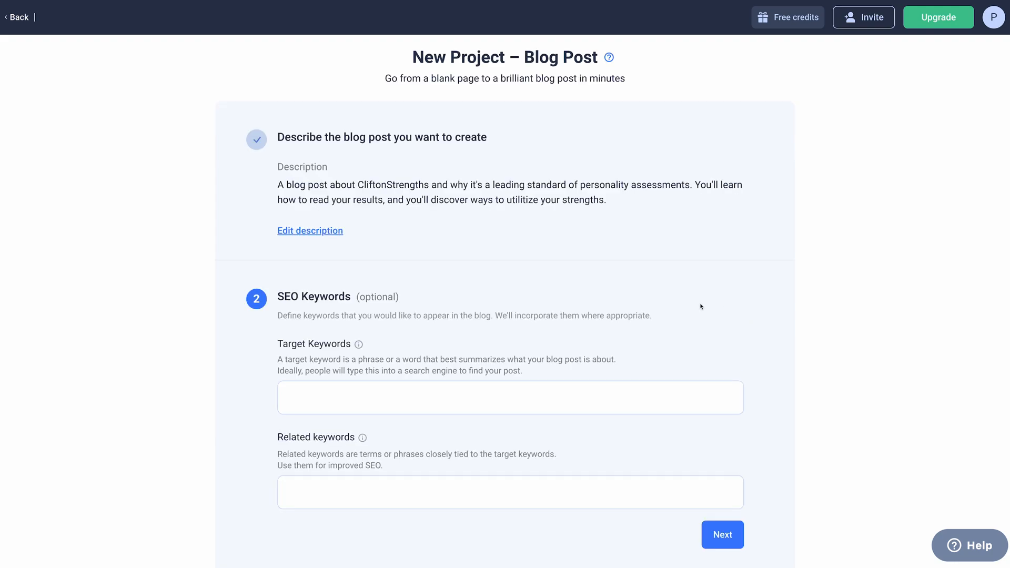
{"action": "mouse_move", "coordinate": [592, 227]}
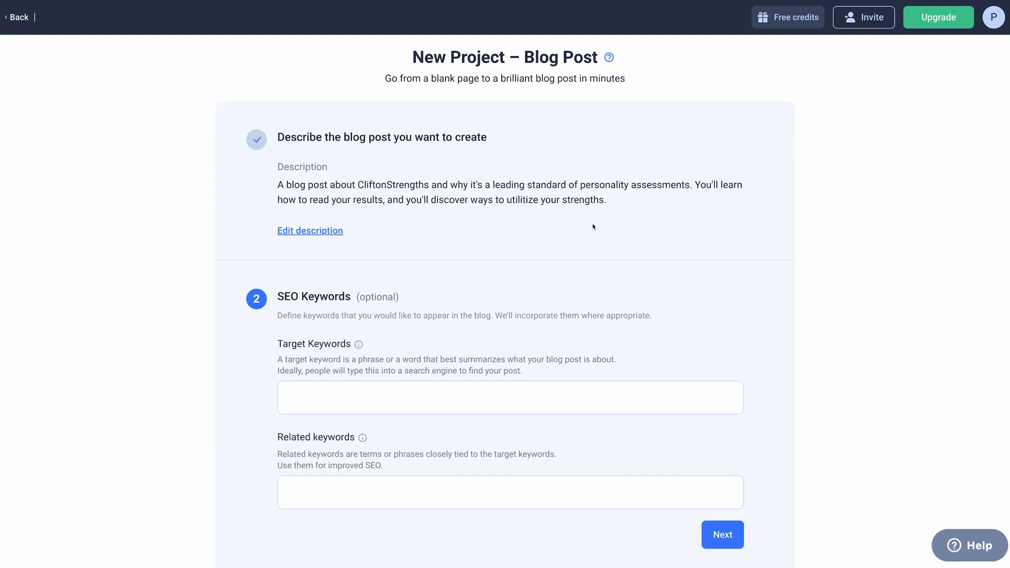
{"action": "mouse_move", "coordinate": [595, 237]}
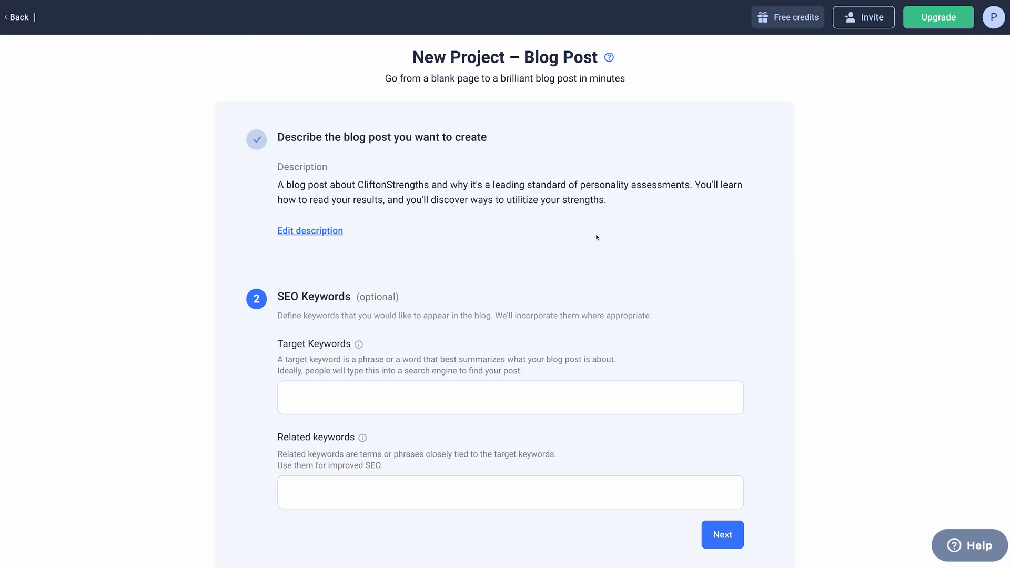
Enter CliftonStrengths and Gallup as the target keywords.
{"action": "scroll", "scroll_direction": "down", "scroll_amount": 3}
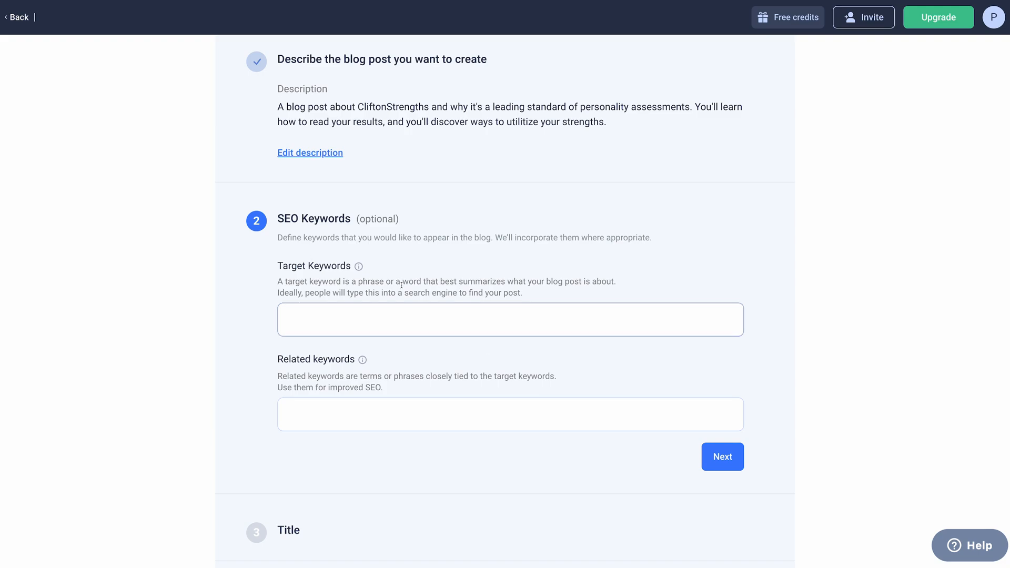
{"action": "left_click", "coordinate": [510, 320]}
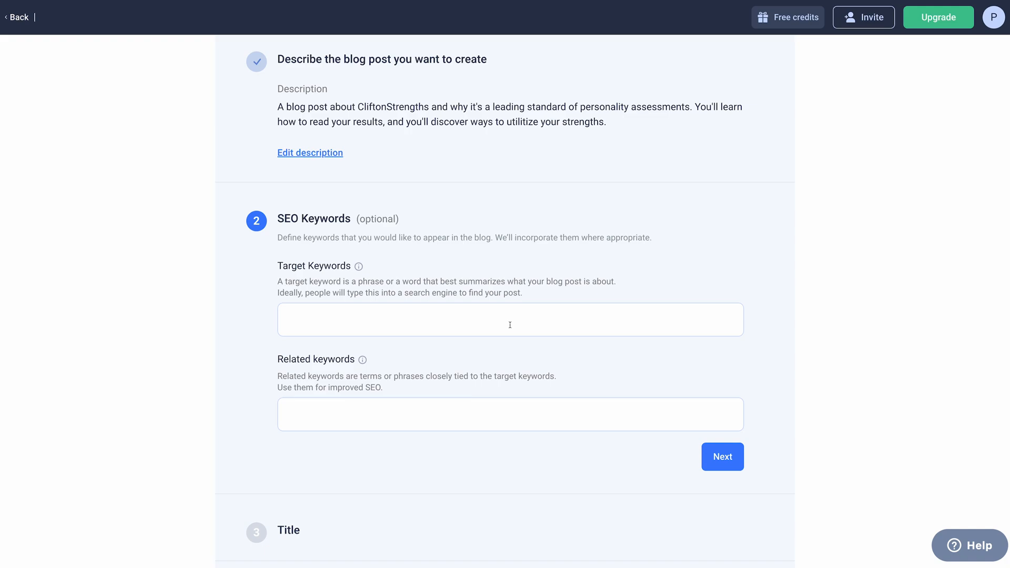
{"action": "left_click", "coordinate": [510, 320]}
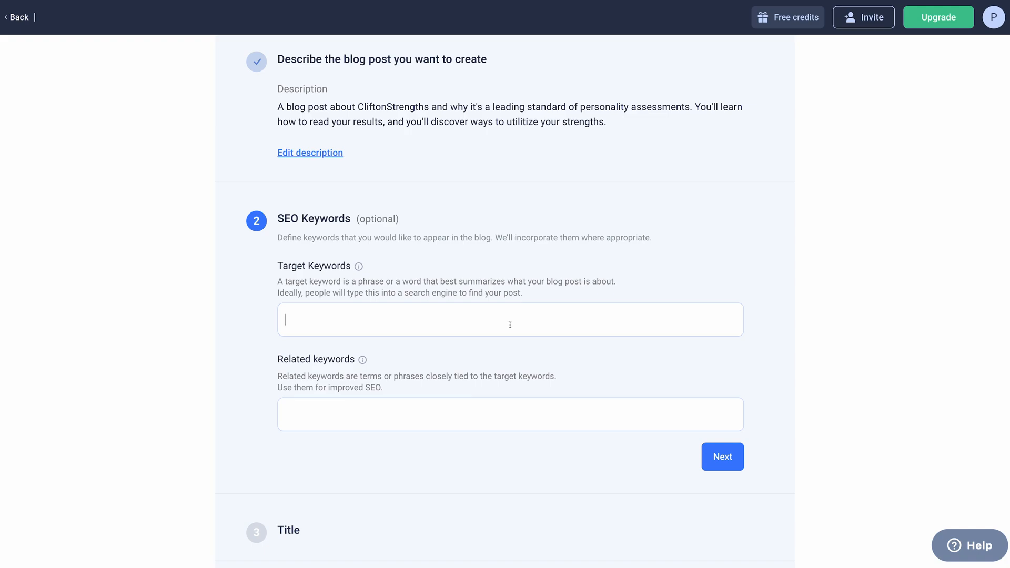
{"action": "type", "text": "Clifton"}
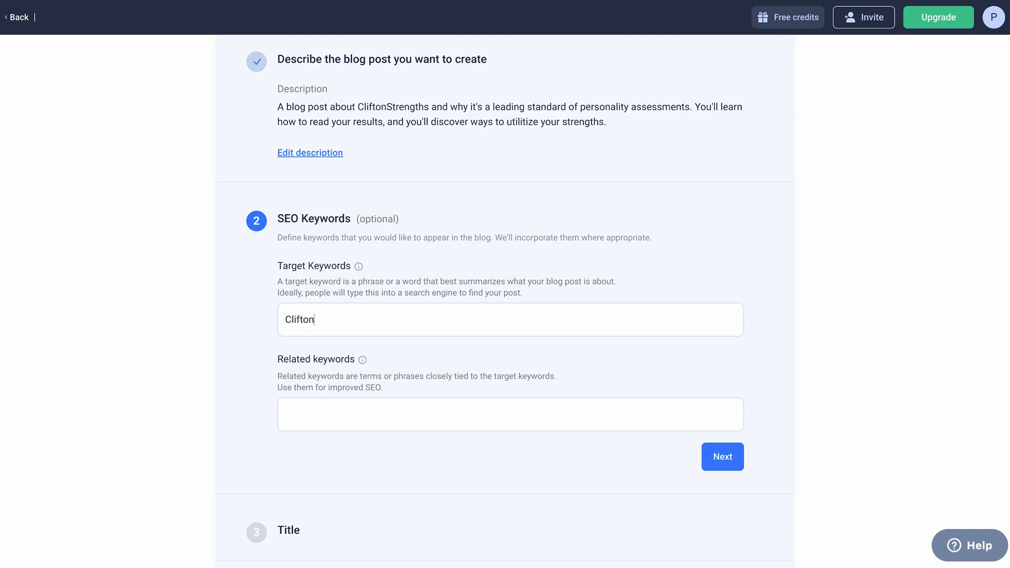
{"action": "type", "text": "Strengths"}
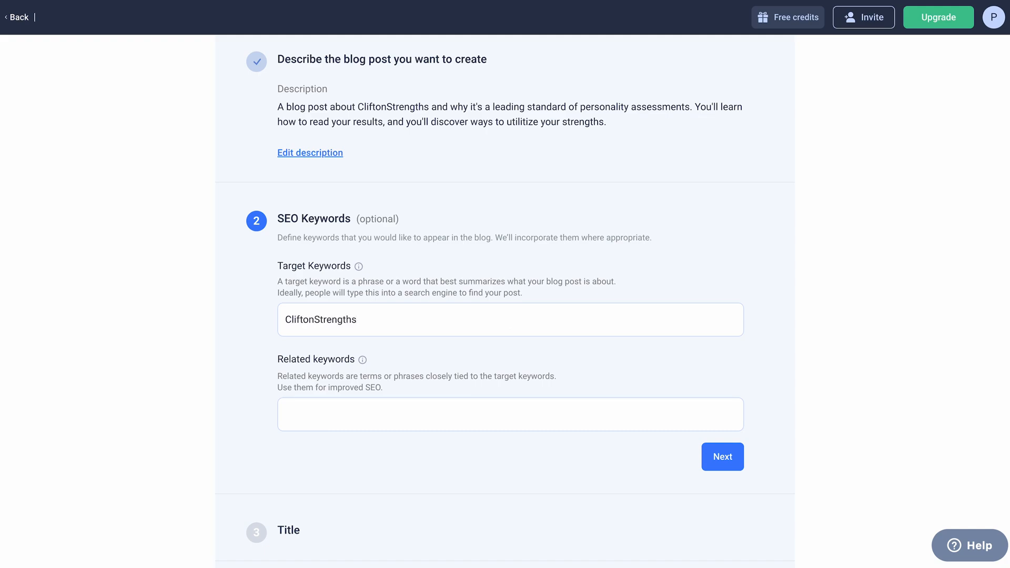
{"action": "type", "text": "Gallu"}
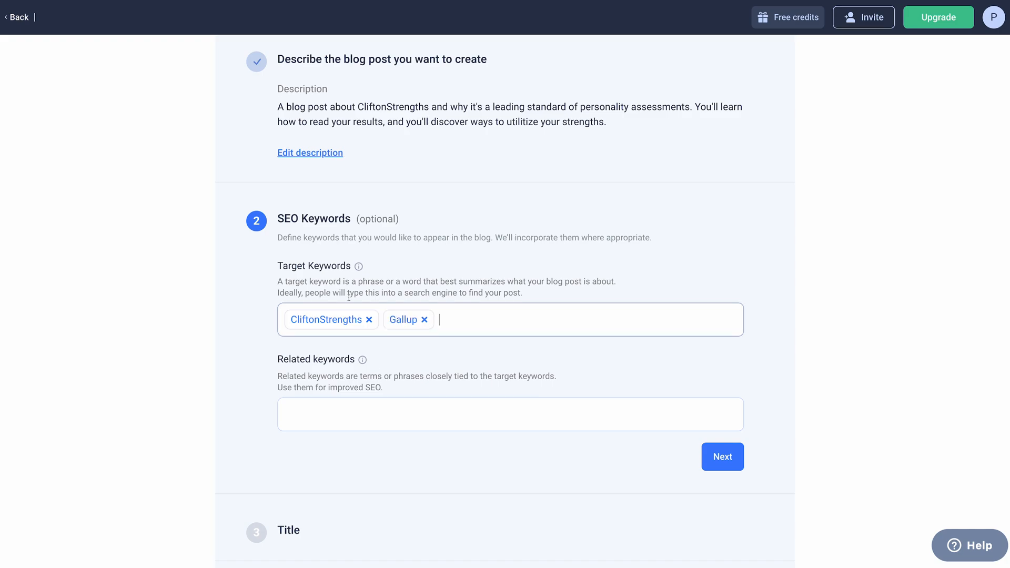
Add personality assessments, dominant strengths and burnout as related keywords.
{"action": "type", "text": "personality assessments enneagram"}
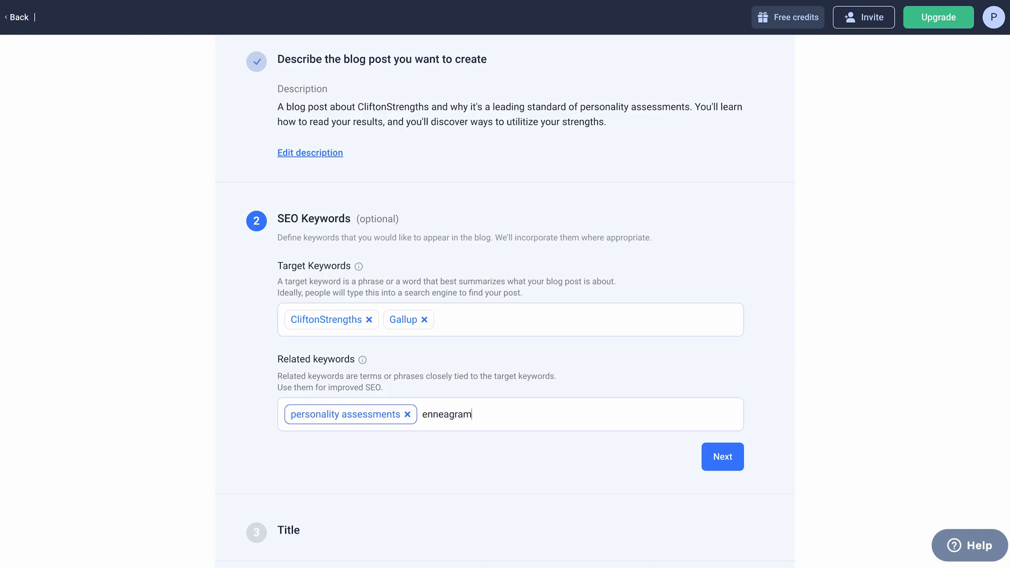
{"action": "type", "text": "dominant stre"}
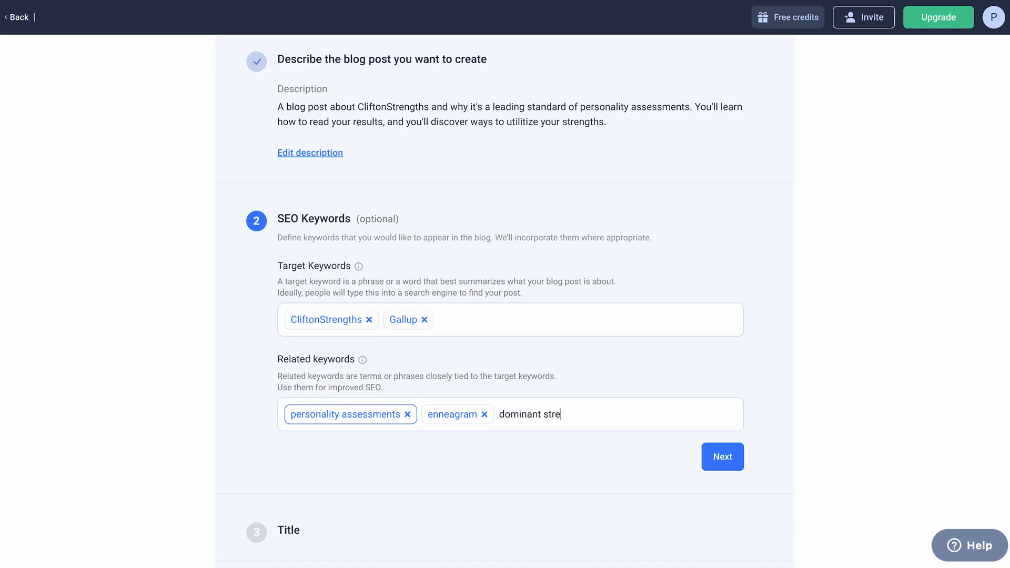
{"action": "type", "text": "burnout"}
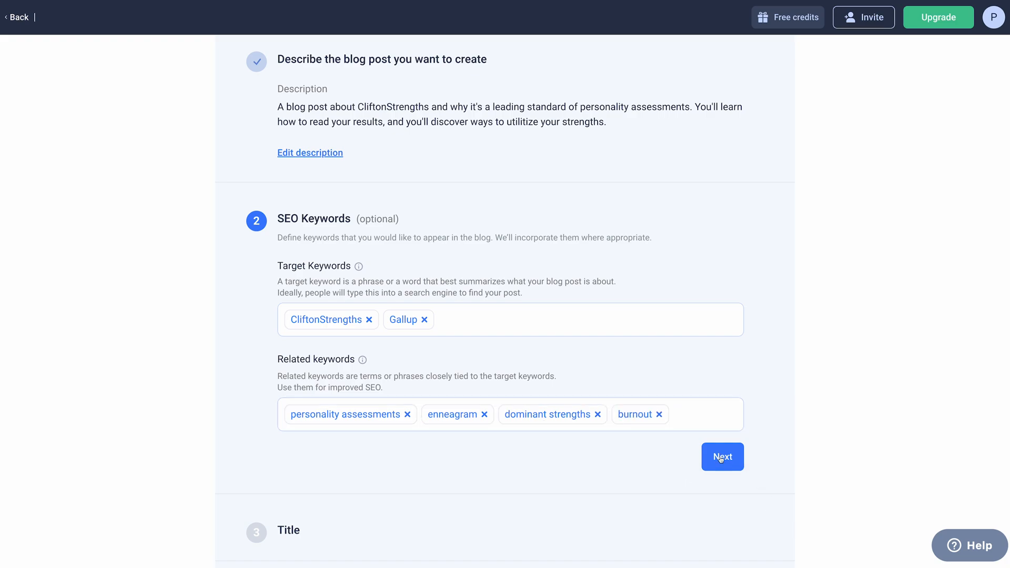
Submit the keywords and generate a fresh batch of title suggestions.
{"action": "left_click", "coordinate": [722, 457]}
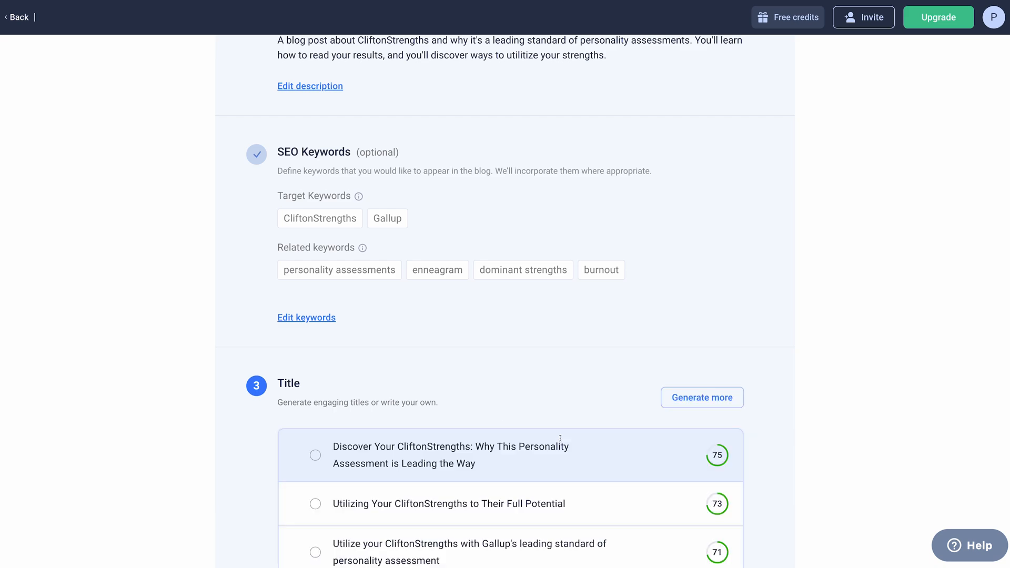
{"action": "scroll", "scroll_direction": "down", "scroll_amount": 3}
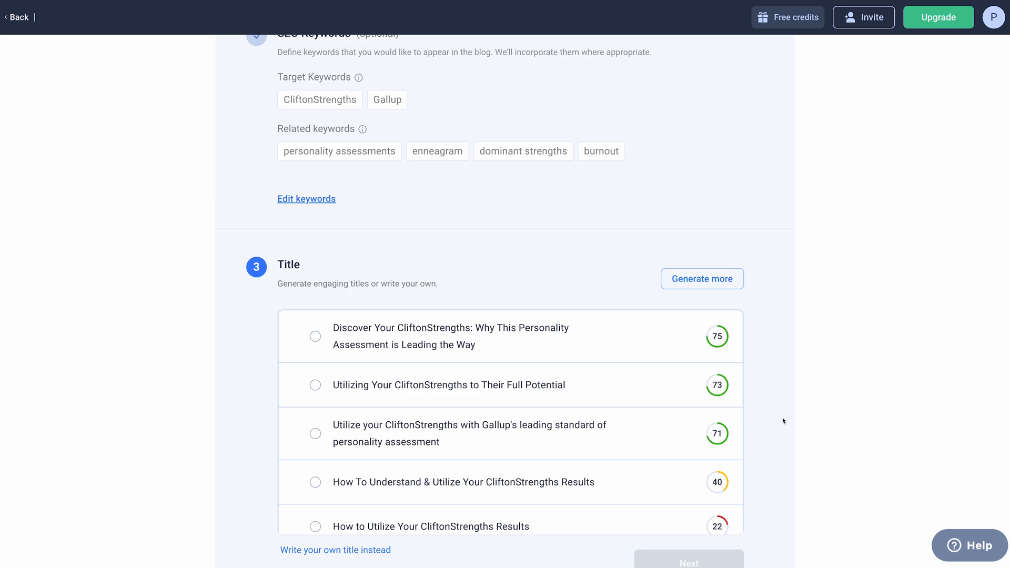
{"action": "scroll", "scroll_direction": "down", "scroll_amount": 3}
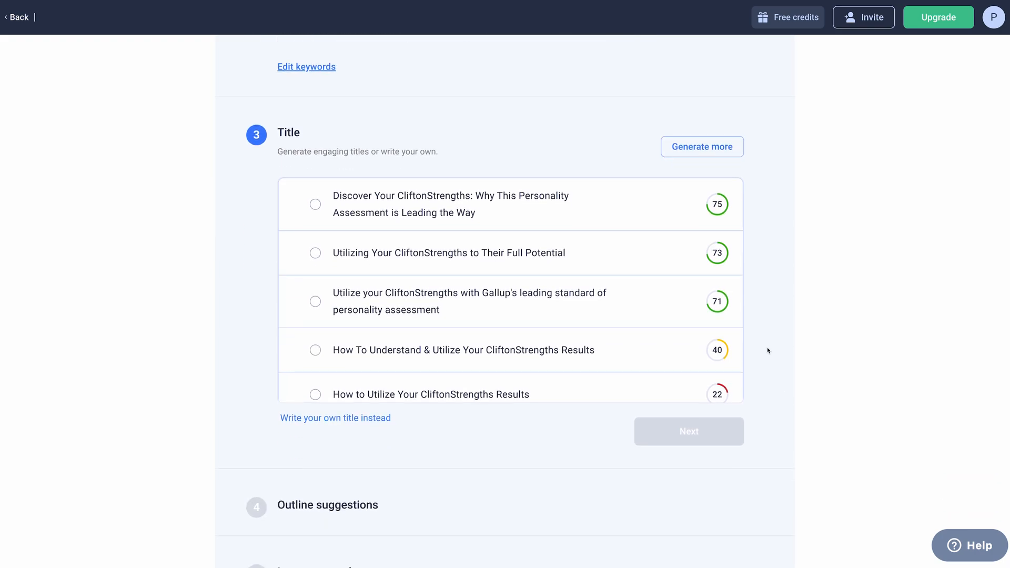
{"action": "left_click", "coordinate": [702, 146]}
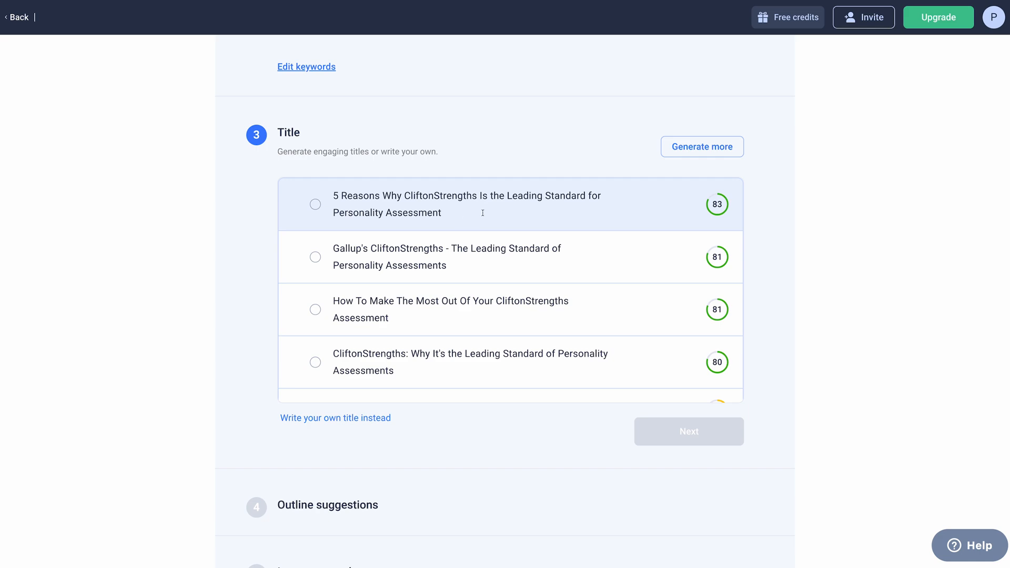
Choose "5 Reasons Why CliftonStrengths Is the Leading Standard for Personality Assessment" and continue to the outline.
{"action": "left_click", "coordinate": [315, 204]}
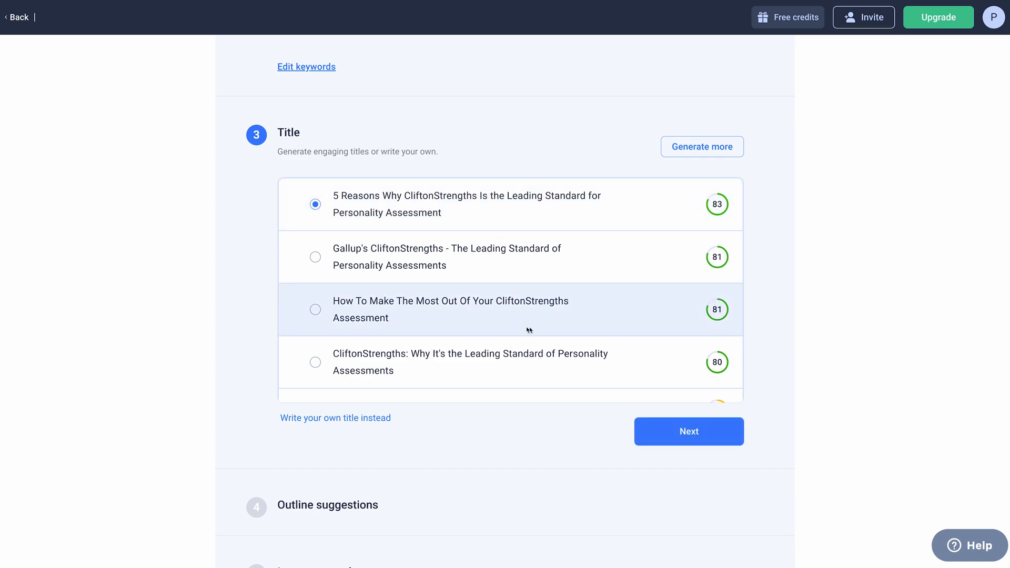
{"action": "left_click", "coordinate": [688, 431]}
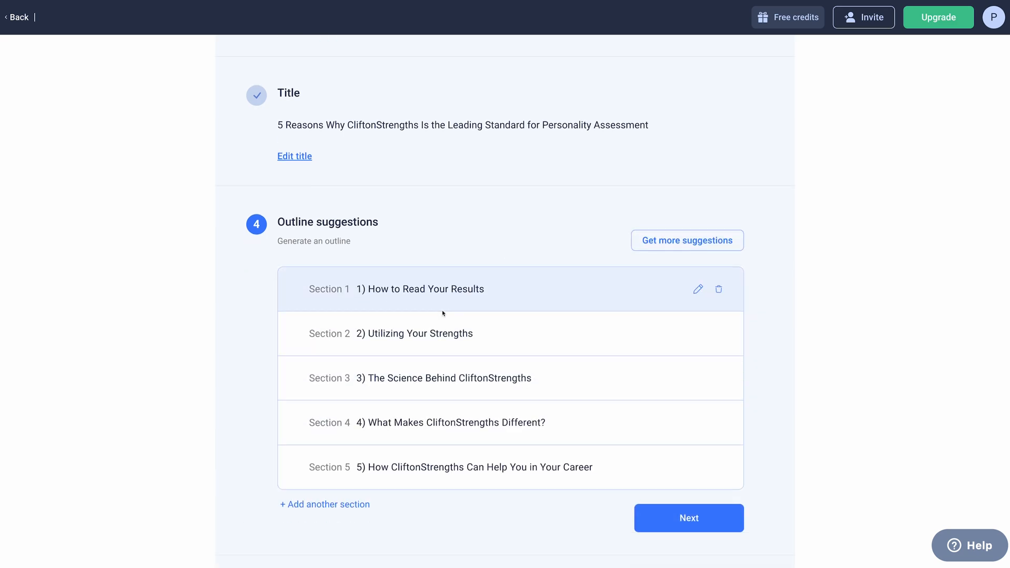
Accept the five-section outline and pick the first suggested intro paragraph on CliftonStrengths by Gallup.
{"action": "scroll", "scroll_direction": "down", "scroll_amount": 3}
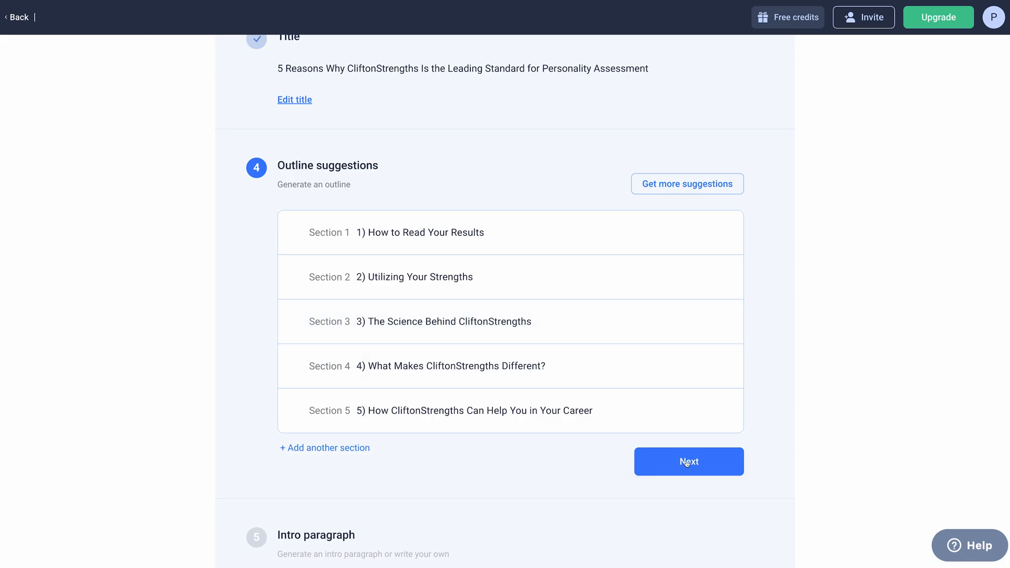
{"action": "left_click", "coordinate": [688, 461]}
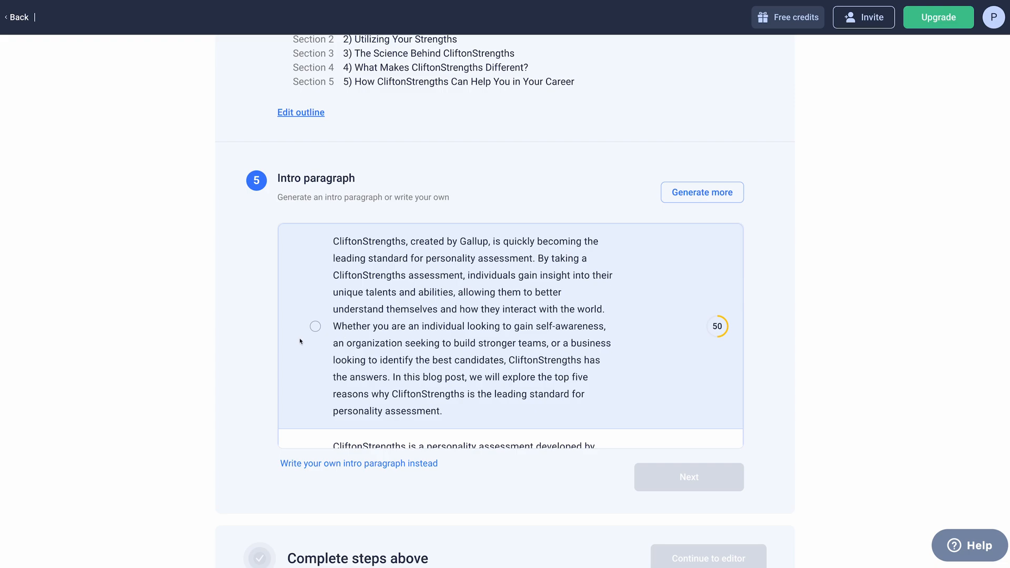
{"action": "left_click", "coordinate": [315, 326]}
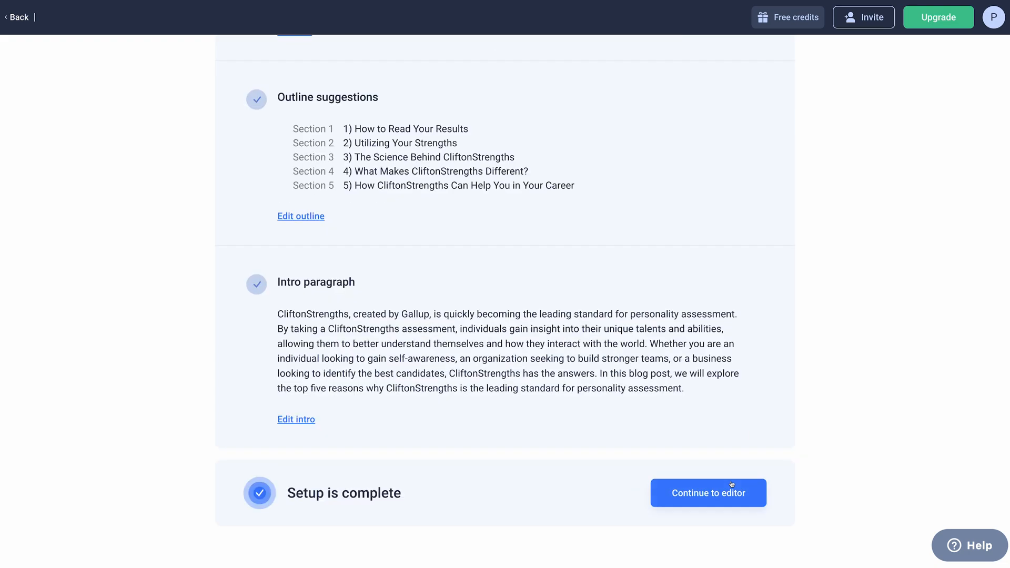
{"action": "mouse_move", "coordinate": [715, 519]}
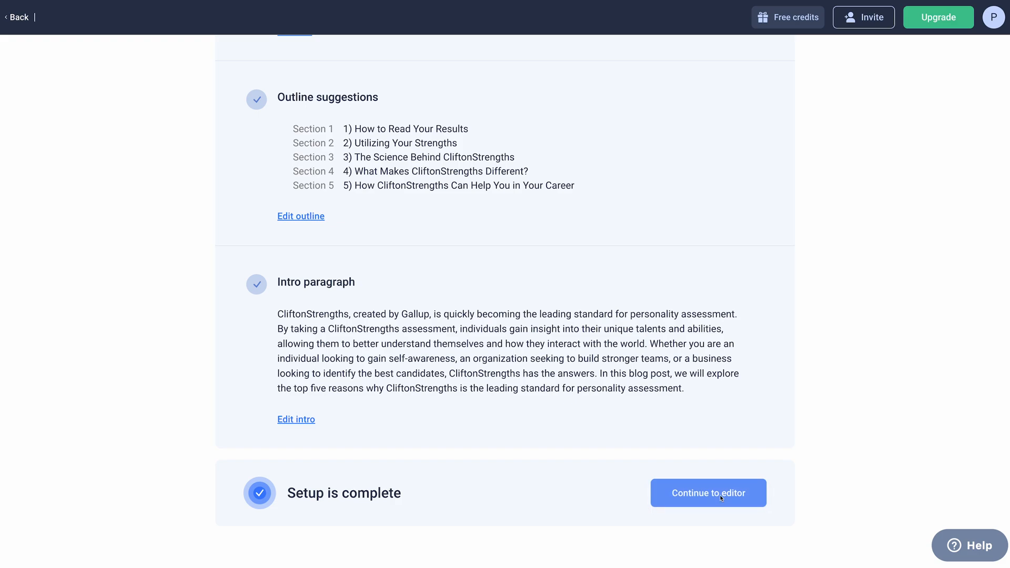
Continue to the editor and generate the 'How to Read Your Results' section from the strengths notes.
{"action": "left_click", "coordinate": [706, 492]}
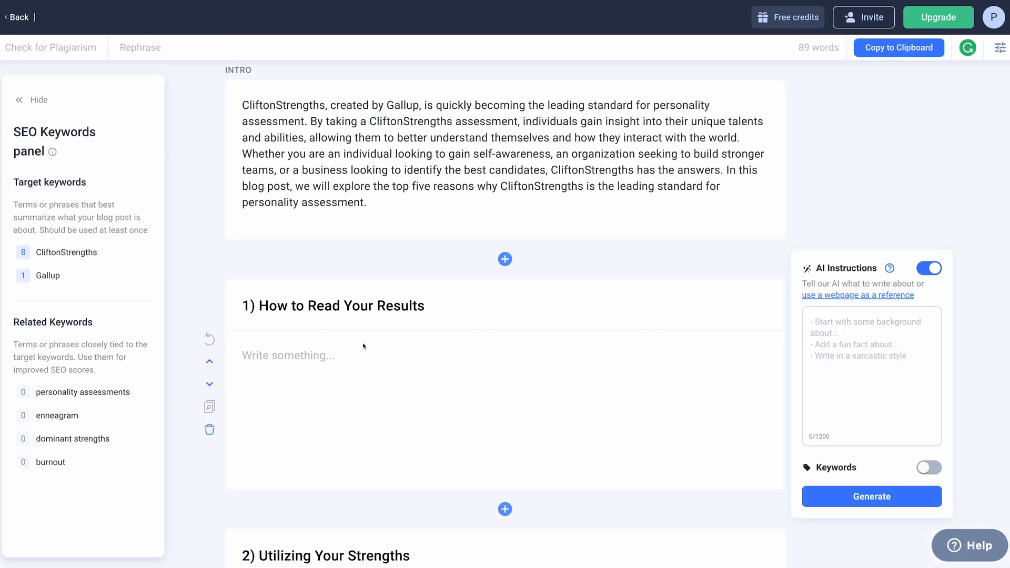
{"action": "left_click", "coordinate": [871, 373]}
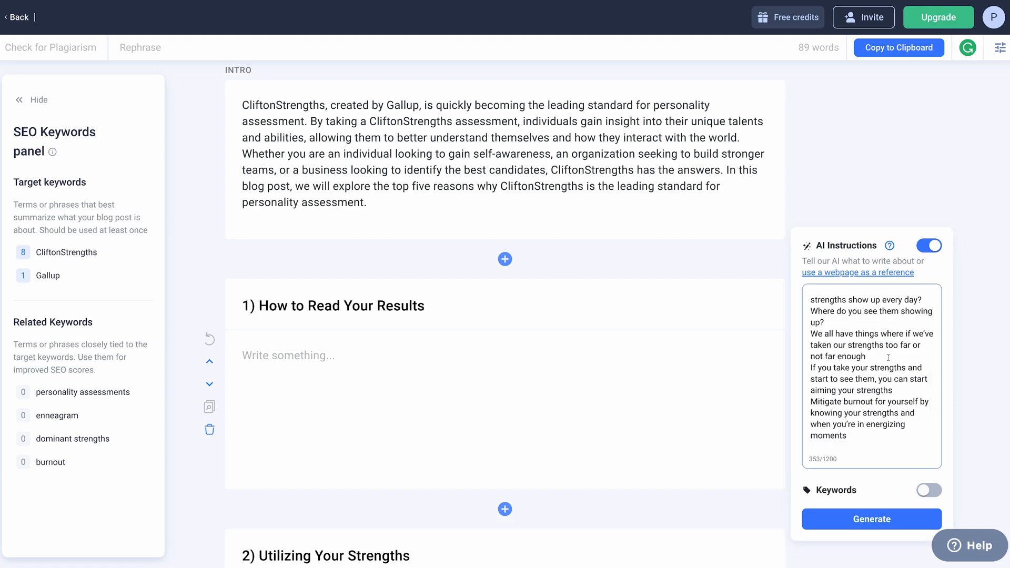
{"action": "left_click", "coordinate": [871, 518]}
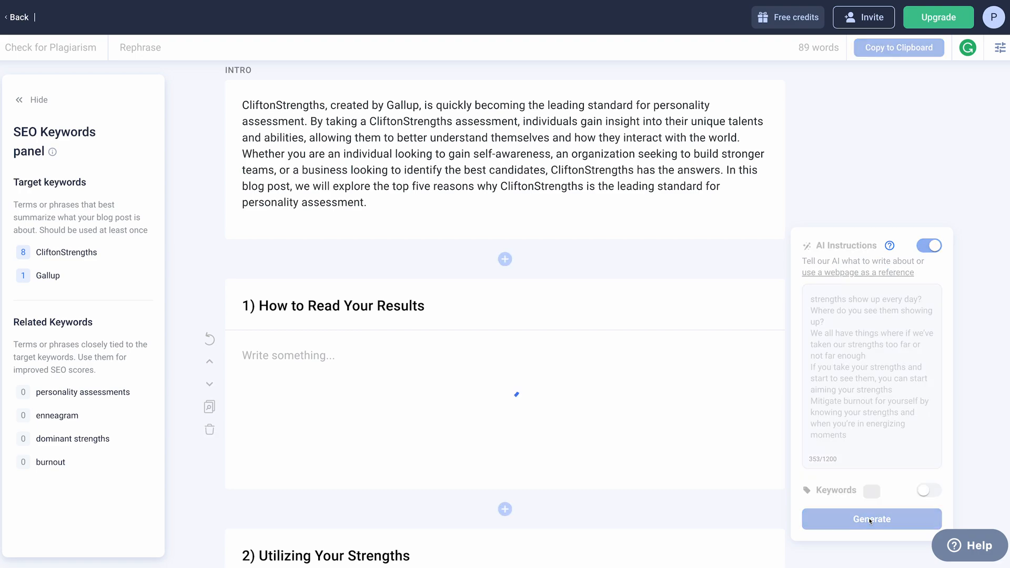
{"action": "left_click", "coordinate": [871, 519]}
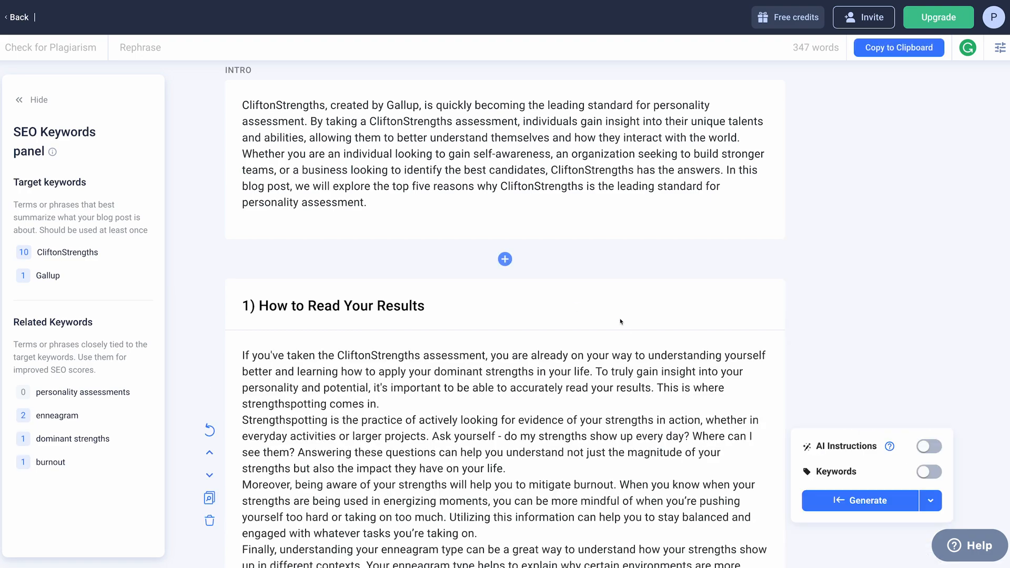
{"action": "scroll", "scroll_direction": "down", "scroll_amount": 3}
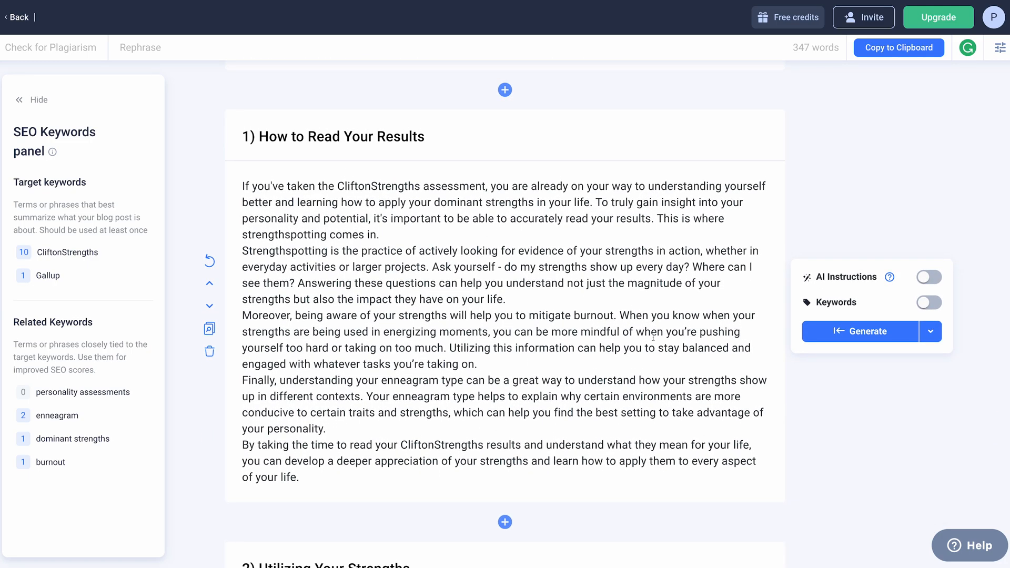
{"action": "scroll", "scroll_direction": "down", "scroll_amount": 3}
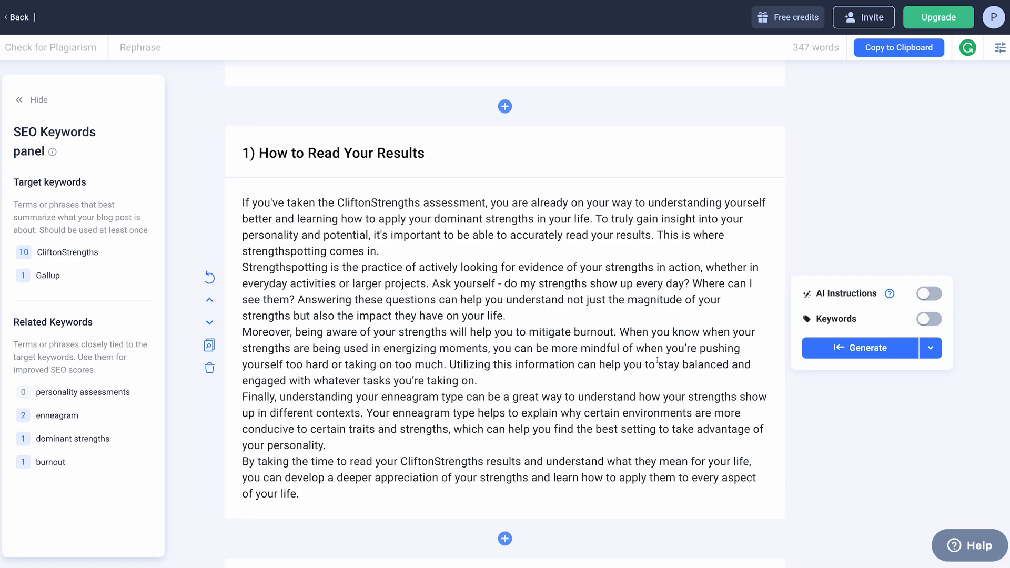
{"action": "scroll", "scroll_direction": "down", "scroll_amount": 3}
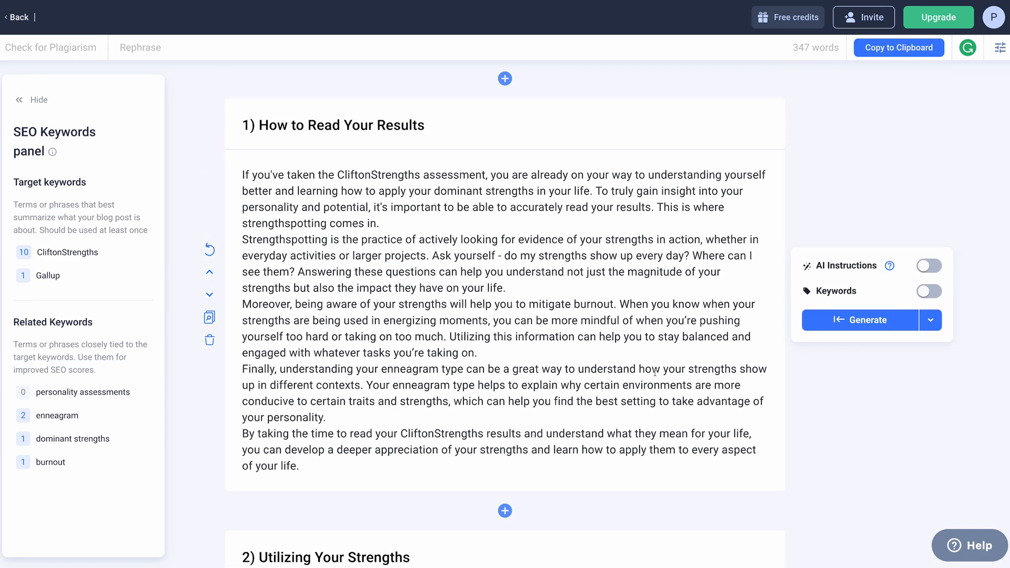
{"action": "mouse_move", "coordinate": [654, 372]}
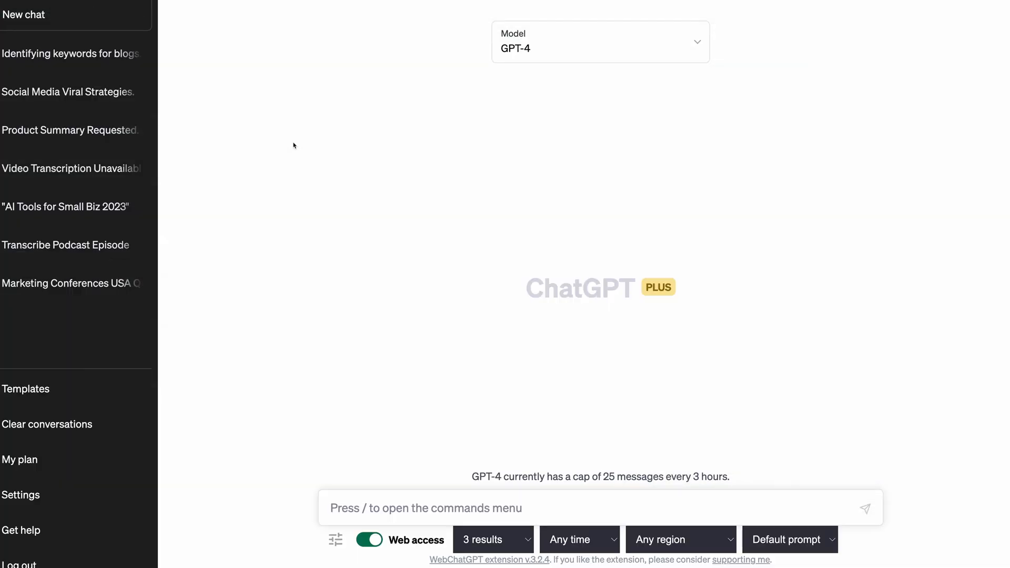
Switch to the Blog Notes document and review the Strengthsfinder bullet-point notes.
{"action": "left_click", "coordinate": [599, 42]}
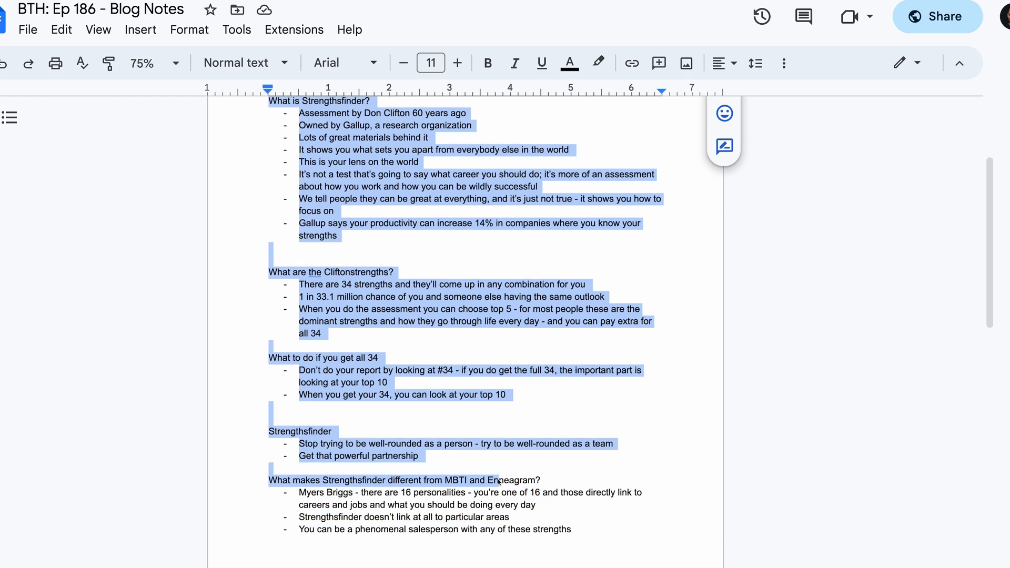
{"action": "scroll", "scroll_direction": "down", "scroll_amount": 3}
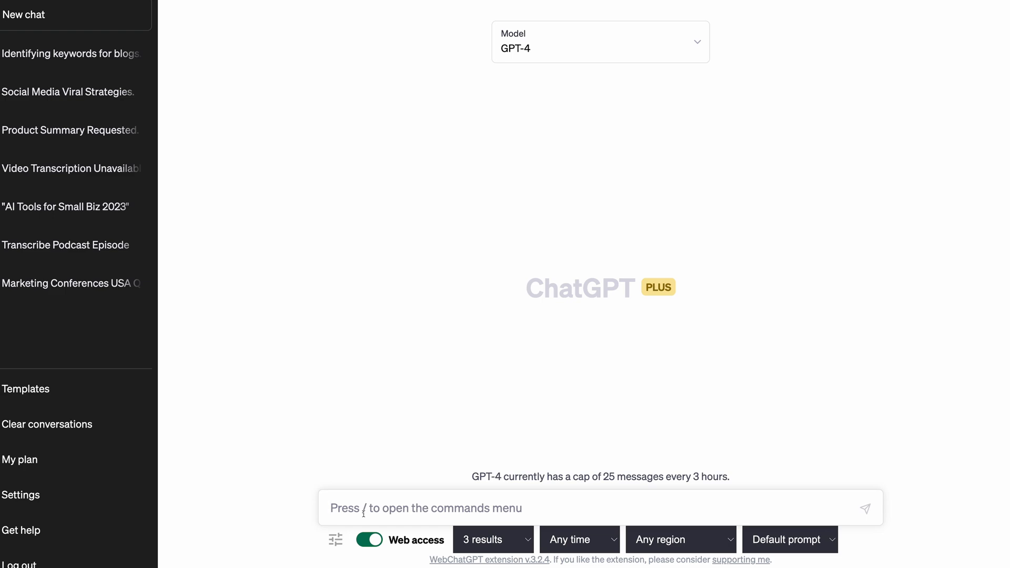
Ask GPT-4 to "Write a blog post from the following bullet points" with the notes and send it.
{"action": "type", "text": "Write a blog post from the"}
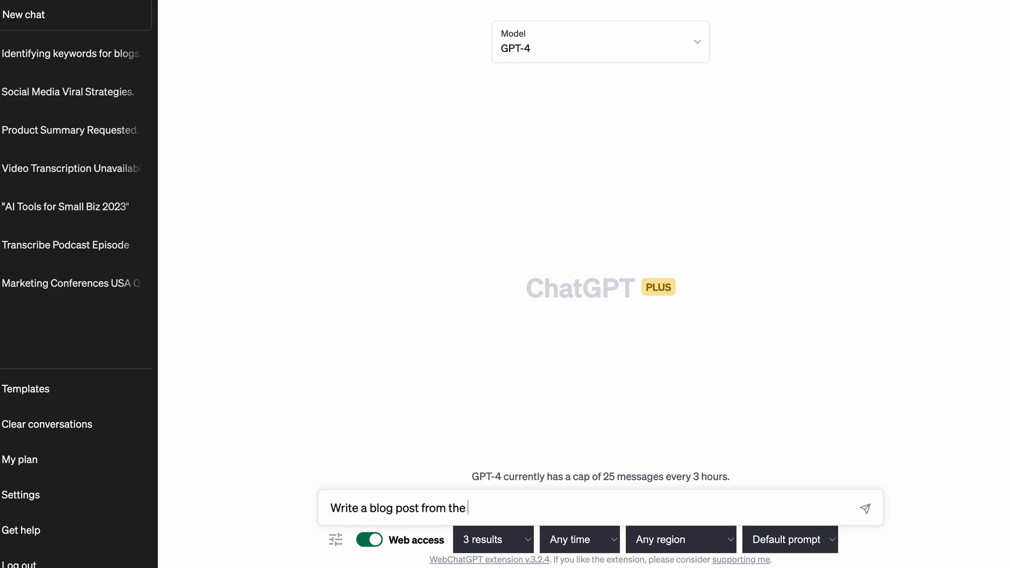
{"action": "type", "text": "following bulletpoints:"}
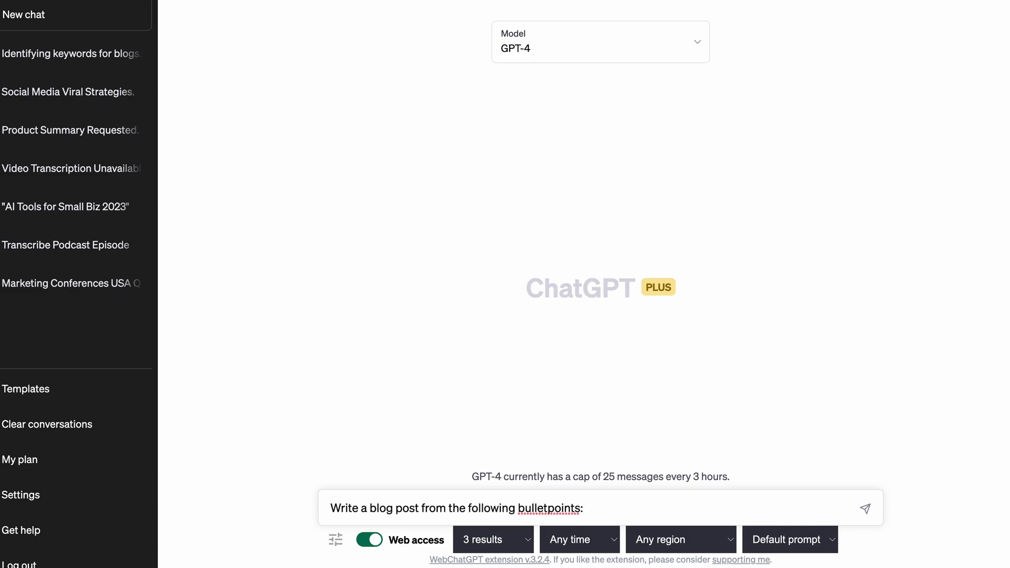
{"action": "left_click", "coordinate": [865, 507]}
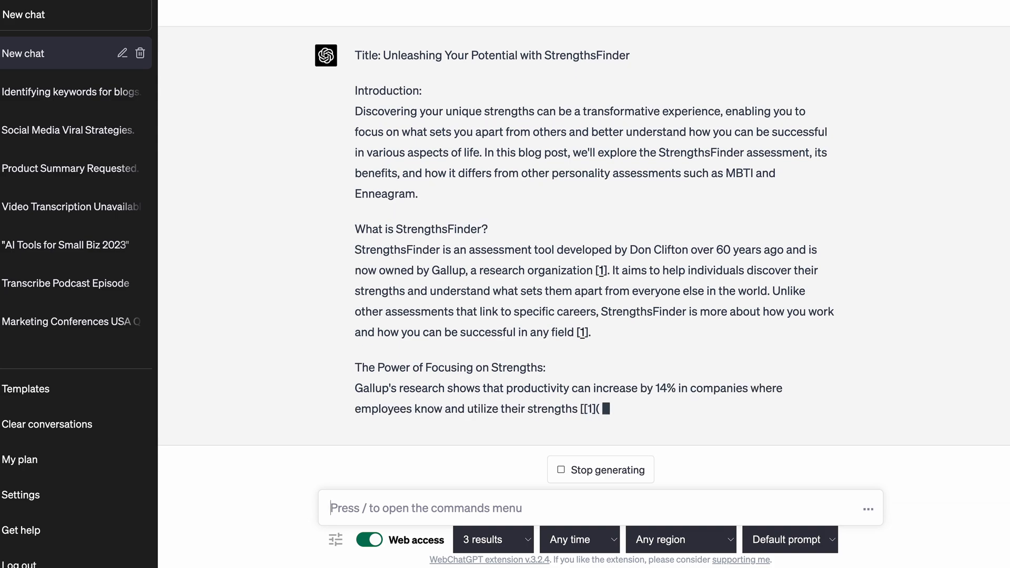
{"action": "scroll", "scroll_direction": "down", "scroll_amount": 3}
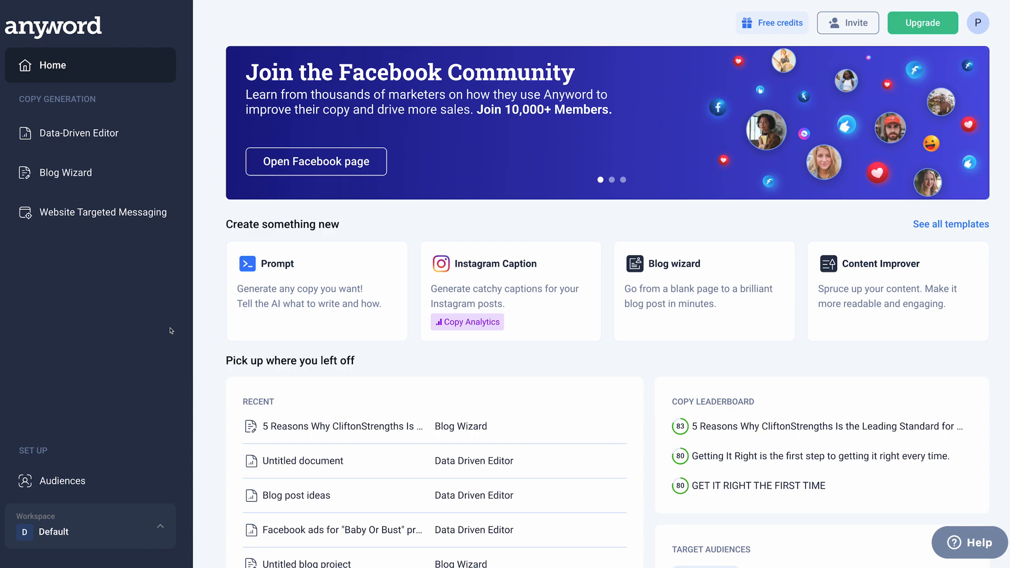
{"action": "mouse_move", "coordinate": [87, 185]}
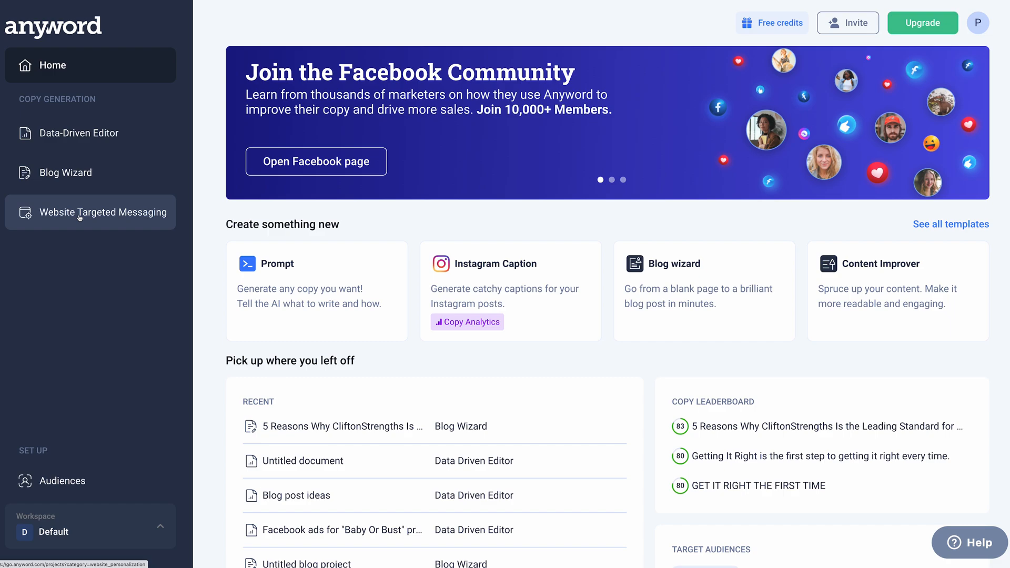
Scroll the Anyword dashboard to the Recent projects and Copy Leaderboard showing the CliftonStrengths post.
{"action": "scroll", "scroll_direction": "down", "scroll_amount": 3}
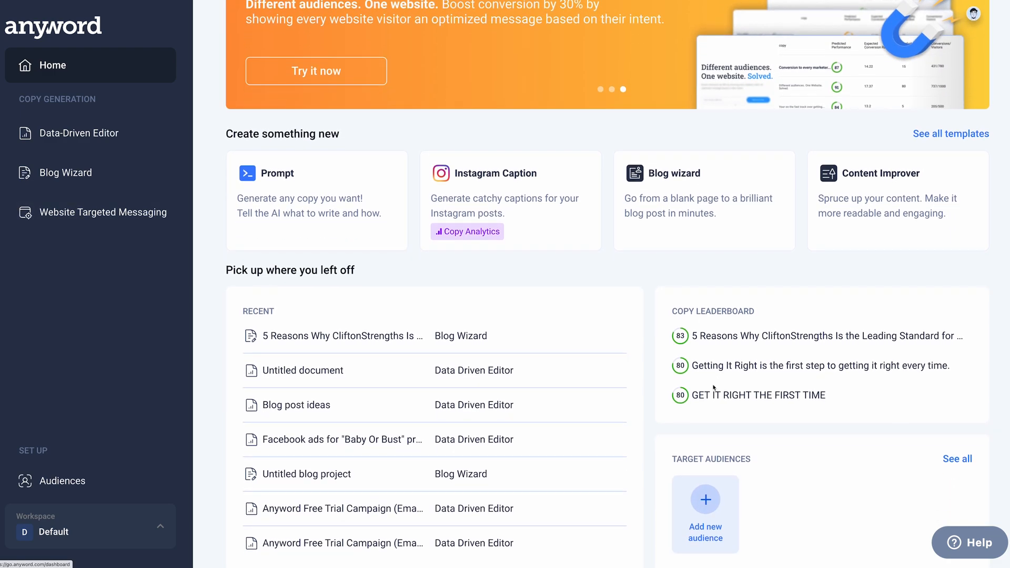
{"action": "scroll", "scroll_direction": "down", "scroll_amount": 3}
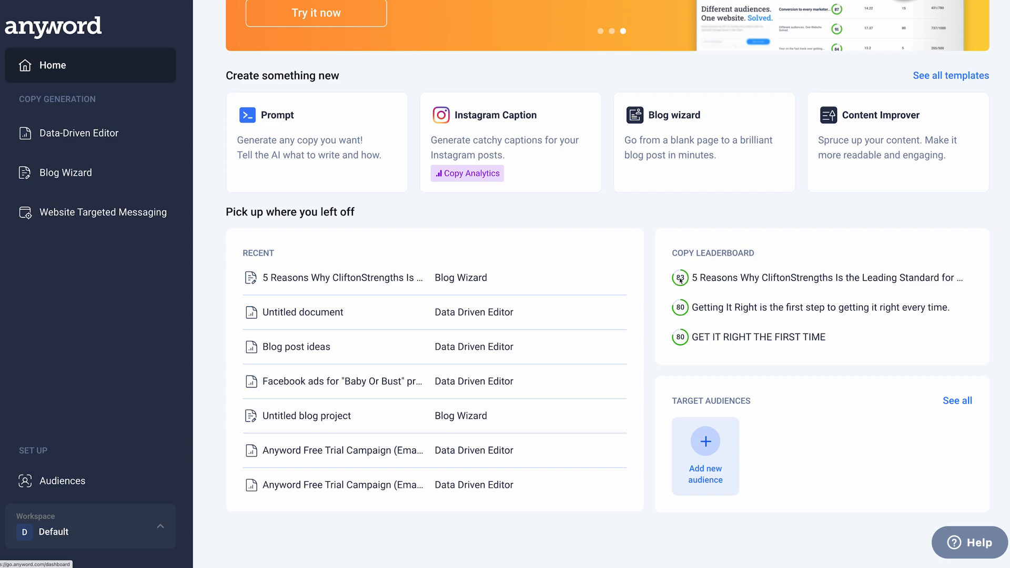